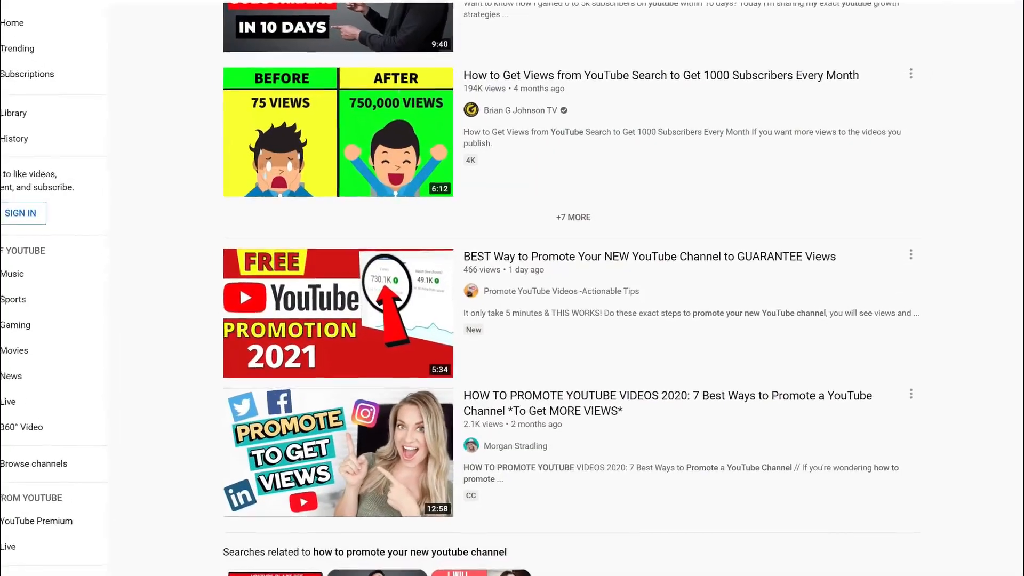
Scroll the YouTube results and run the 'promote clickbank products' search.
scroll(down, 3)
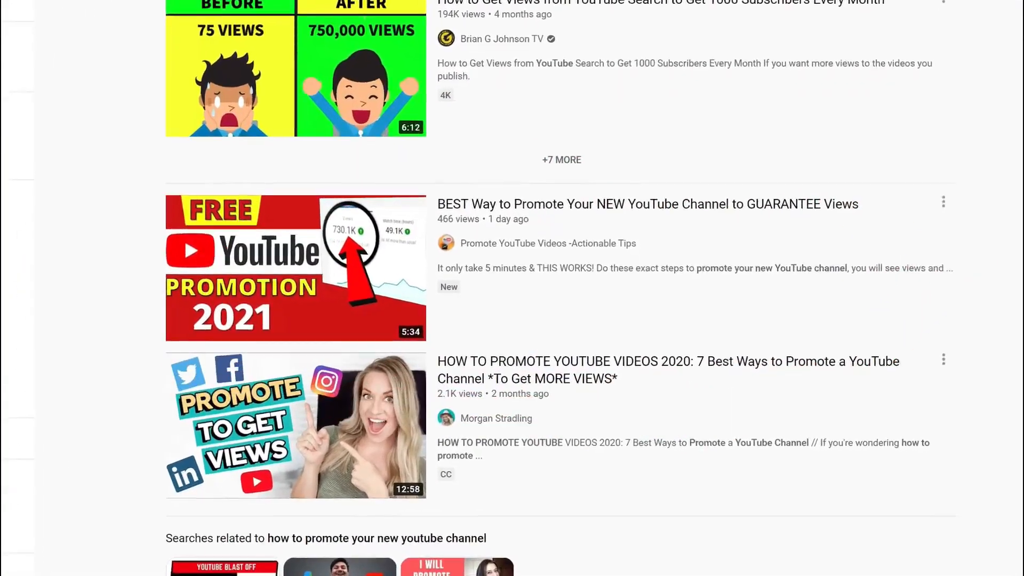
scroll(down, 3)
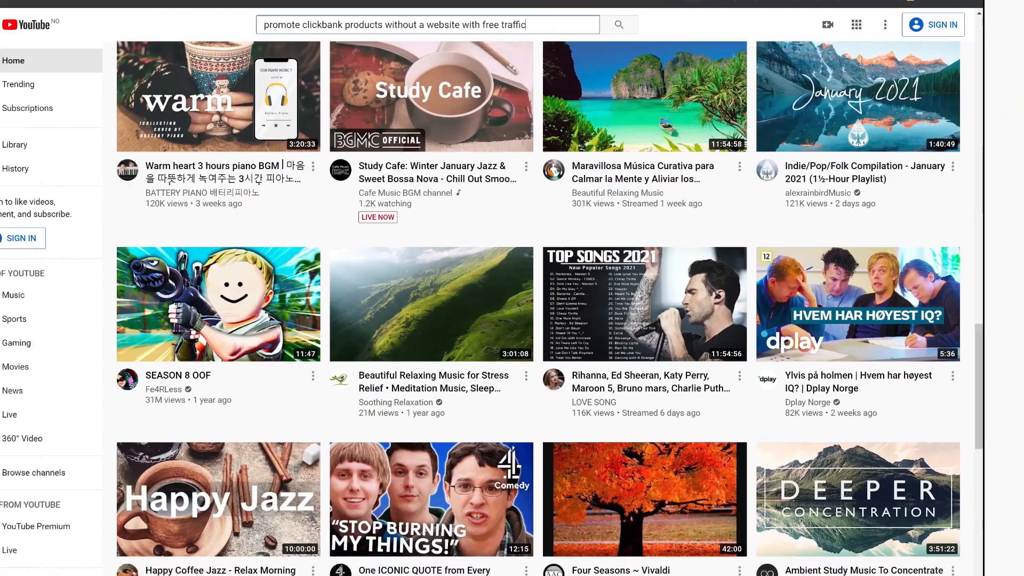
click(621, 24)
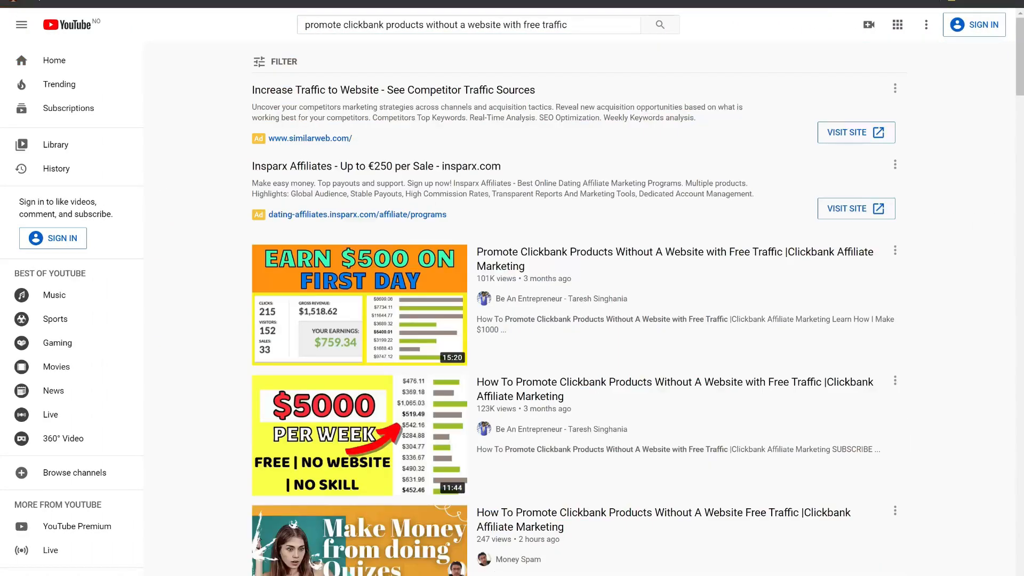
Scroll through the 'Where to share youtube videos' search results.
scroll(down, 3)
text(Where to share youtube videos)
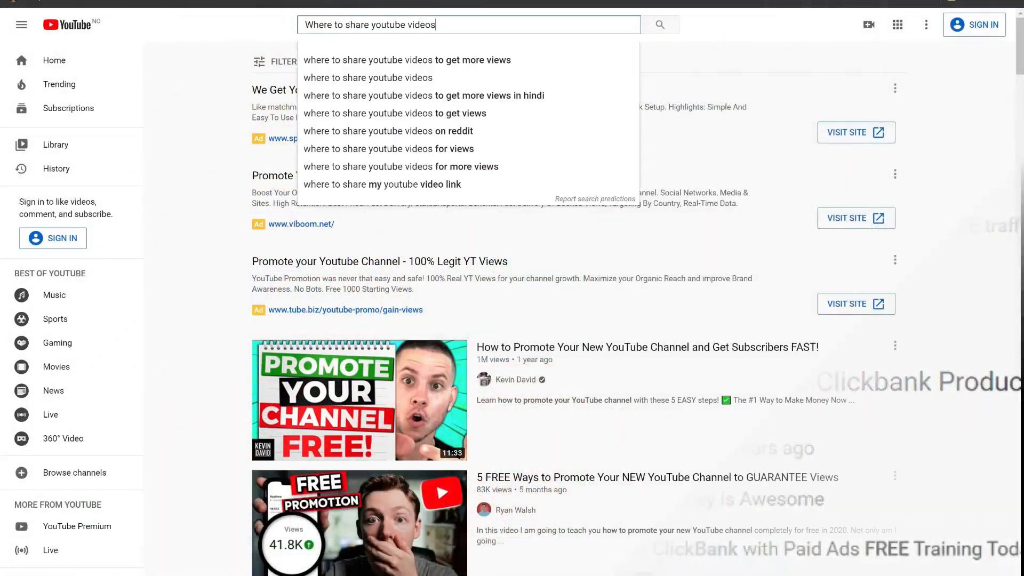
scroll(down, 3)
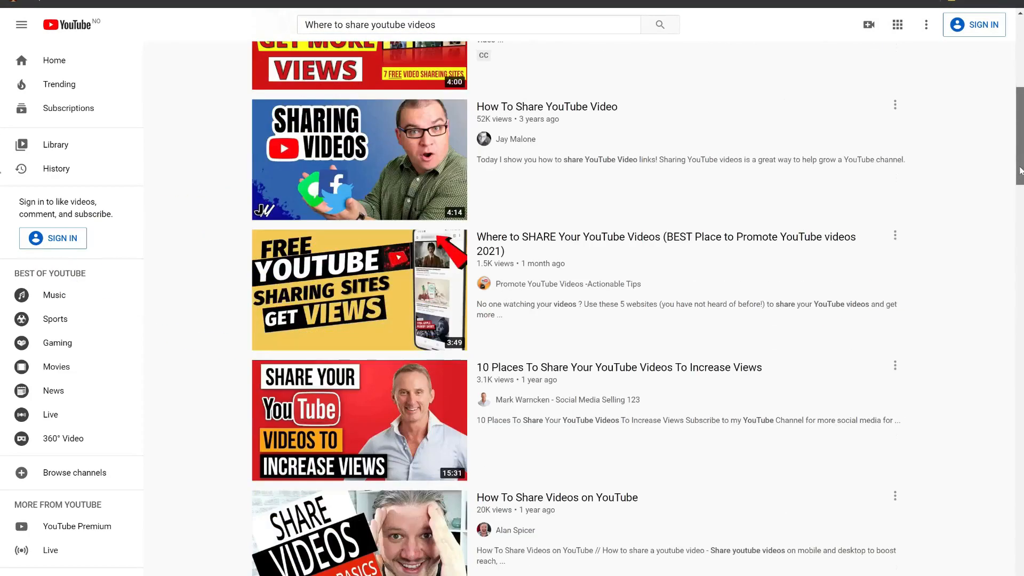
mouse_move(2, 281)
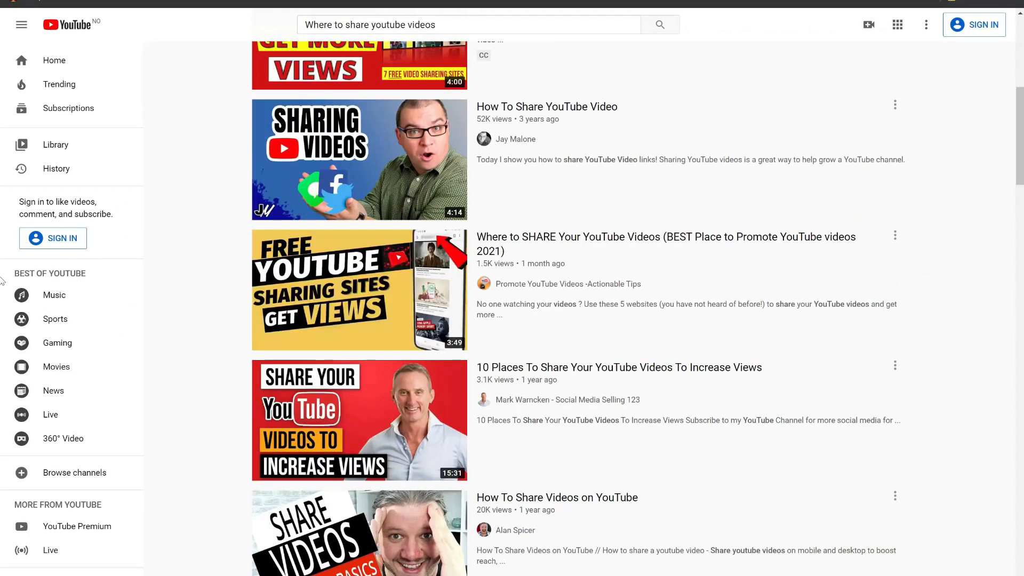
scroll(down, 3)
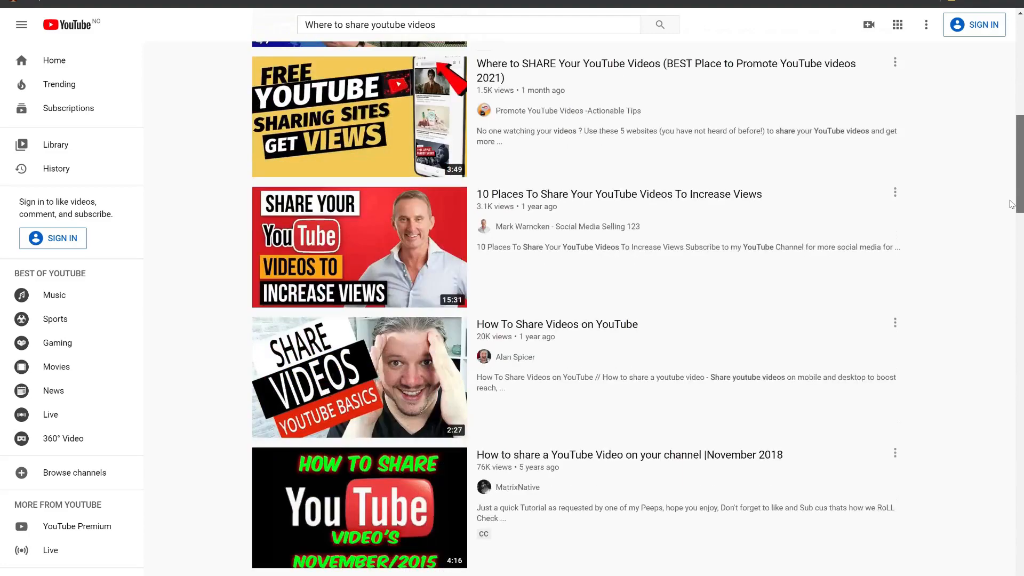
scroll(down, 3)
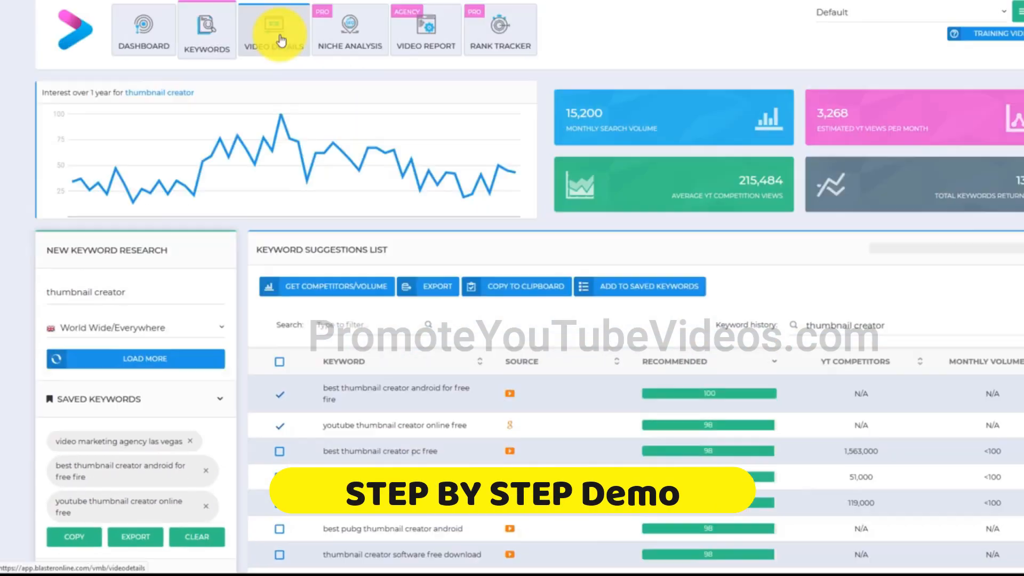
Go to the Weight Loss campaign's Video Details list and start Generate Details.
click(272, 29)
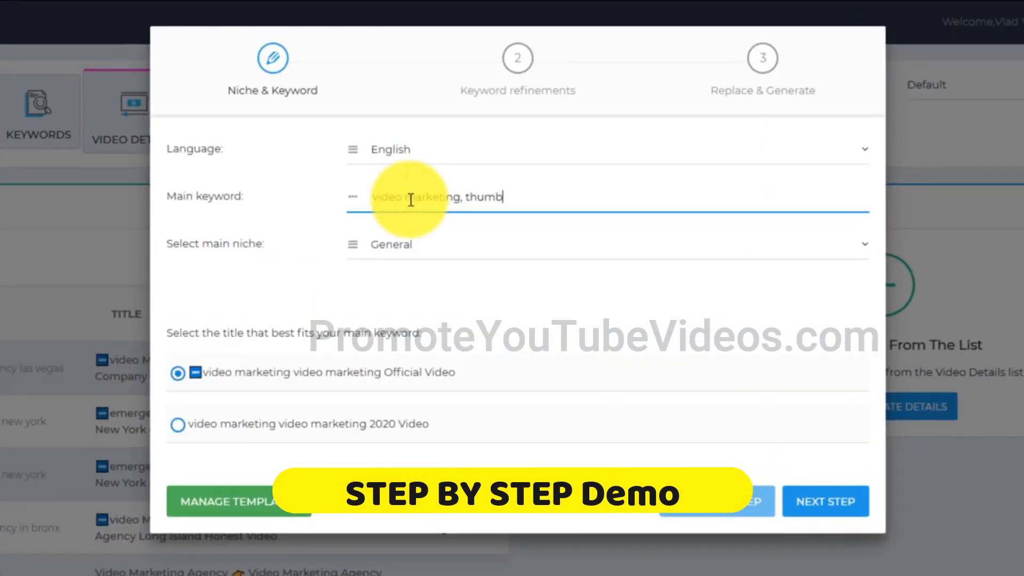
click(826, 500)
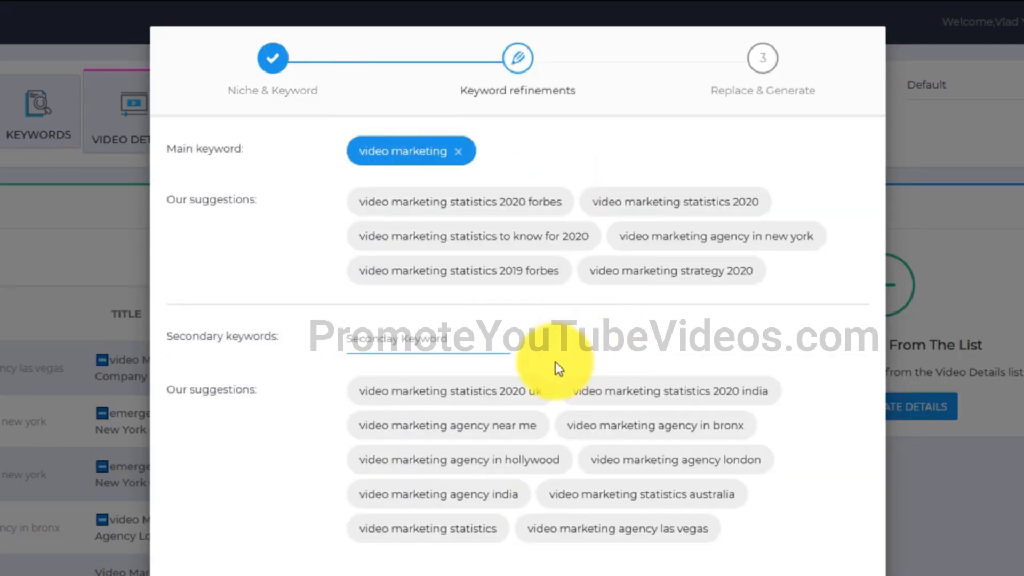
mouse_move(675, 372)
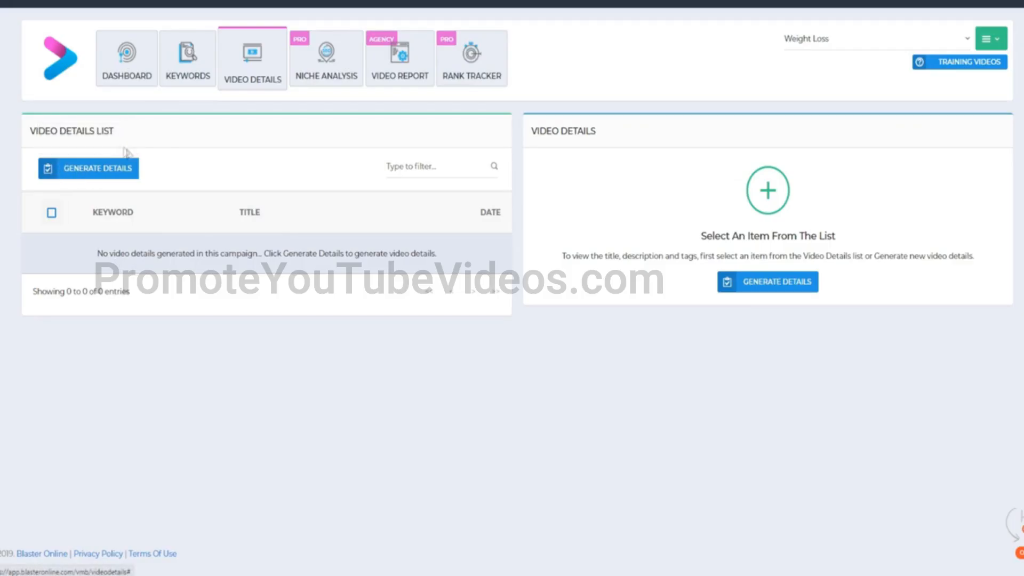
click(186, 58)
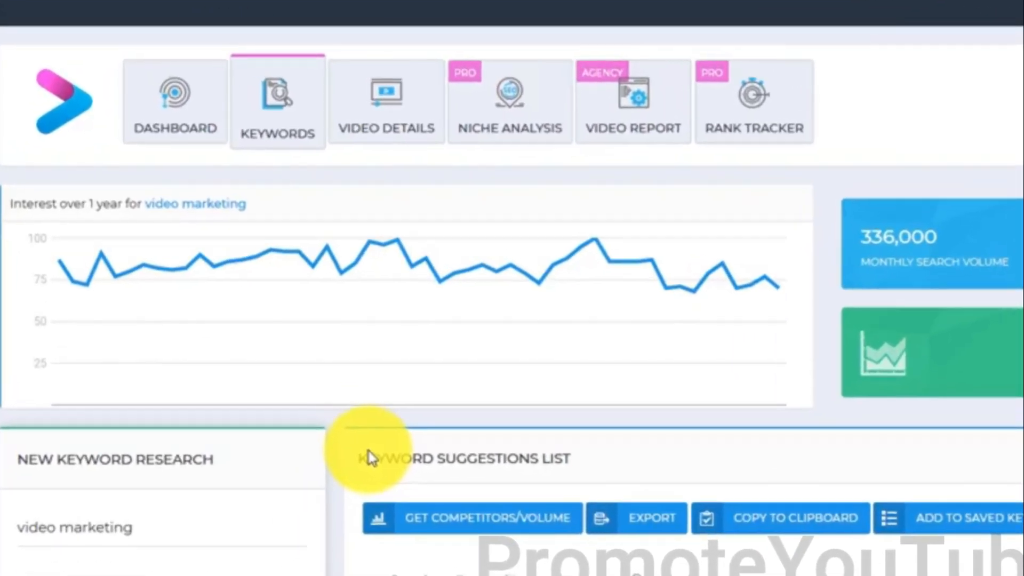
scroll(down, 3)
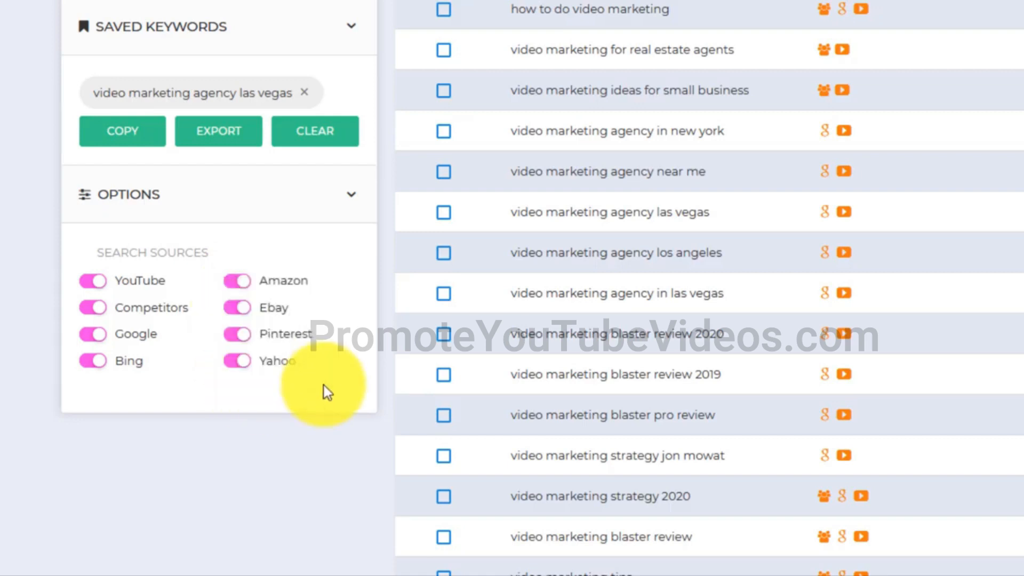
mouse_move(355, 391)
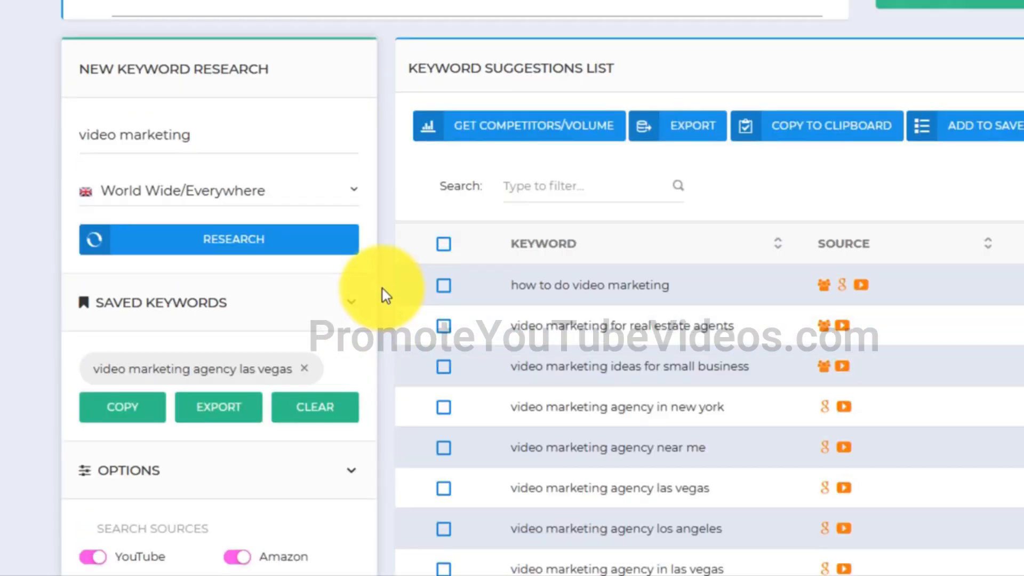
mouse_move(387, 279)
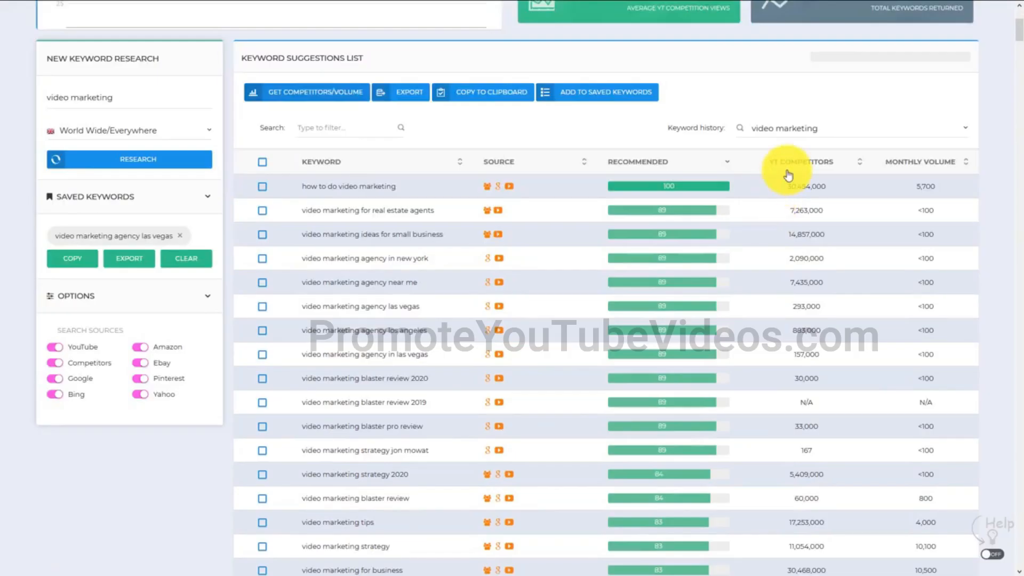
scroll(down, 3)
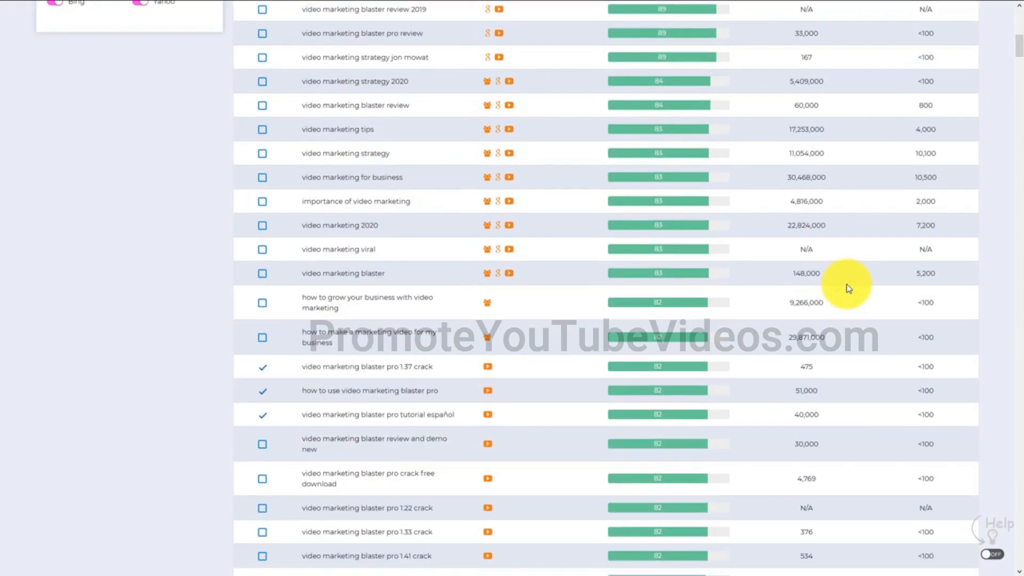
scroll(down, 3)
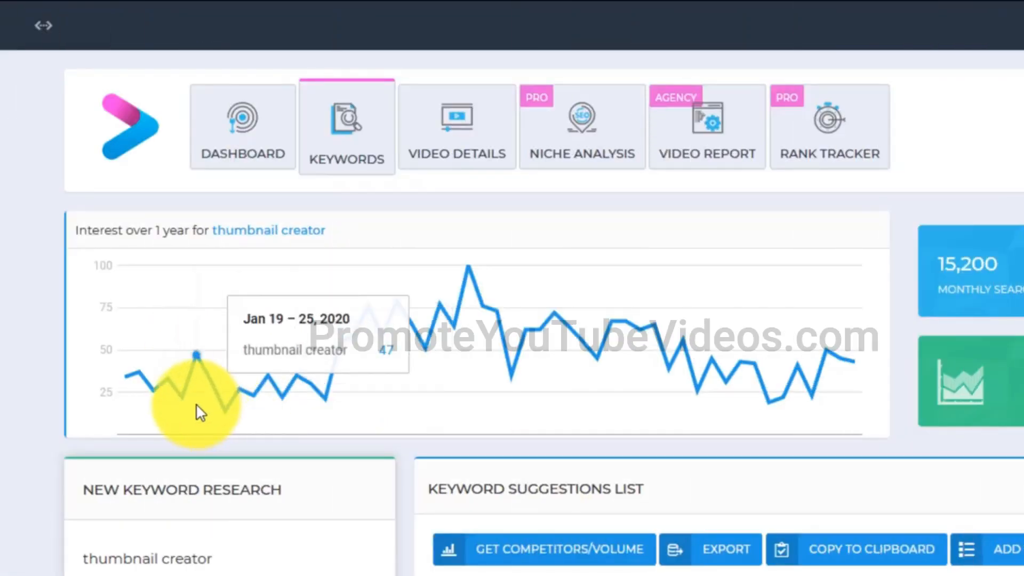
mouse_move(132, 370)
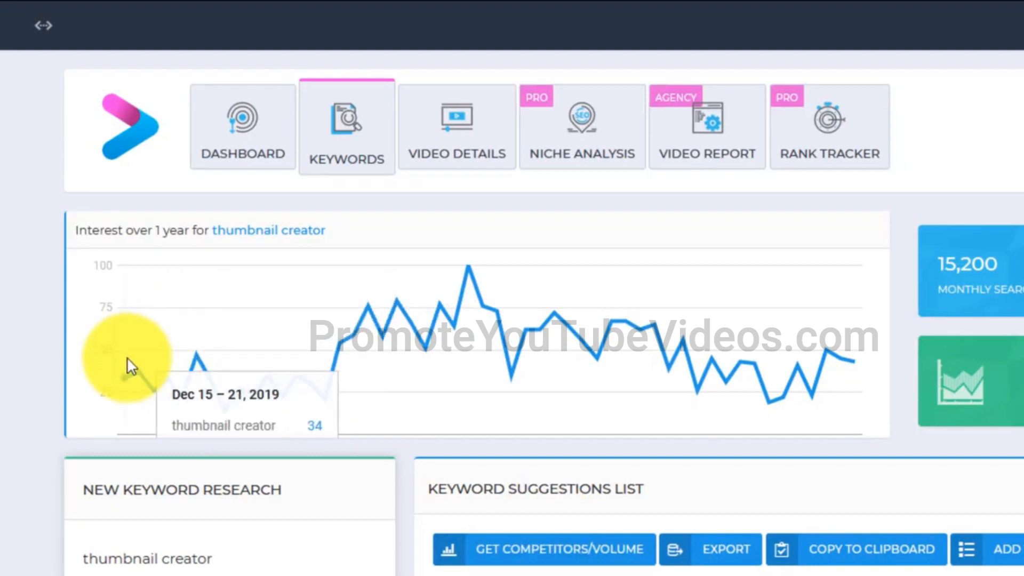
mouse_move(862, 268)
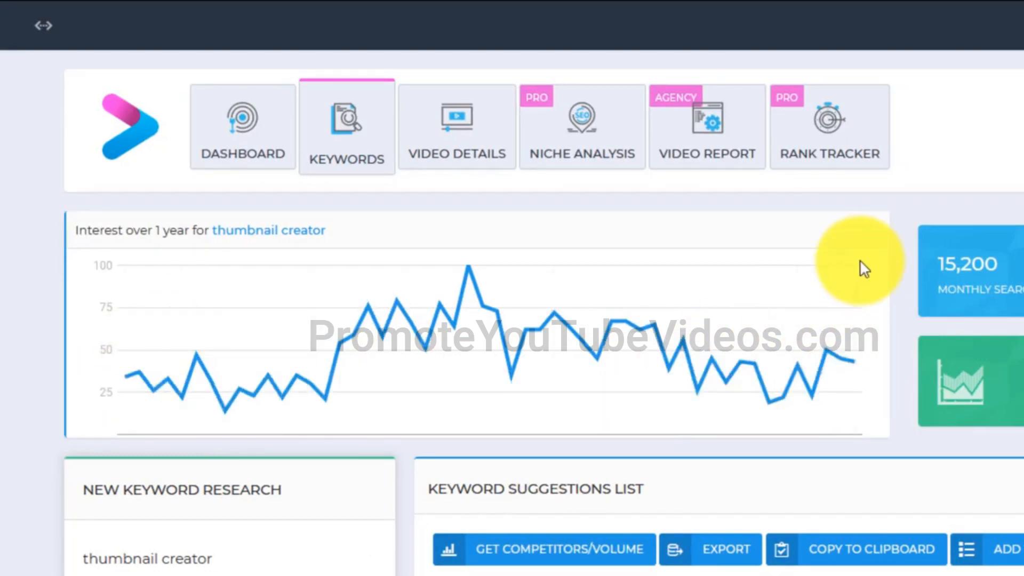
mouse_move(566, 396)
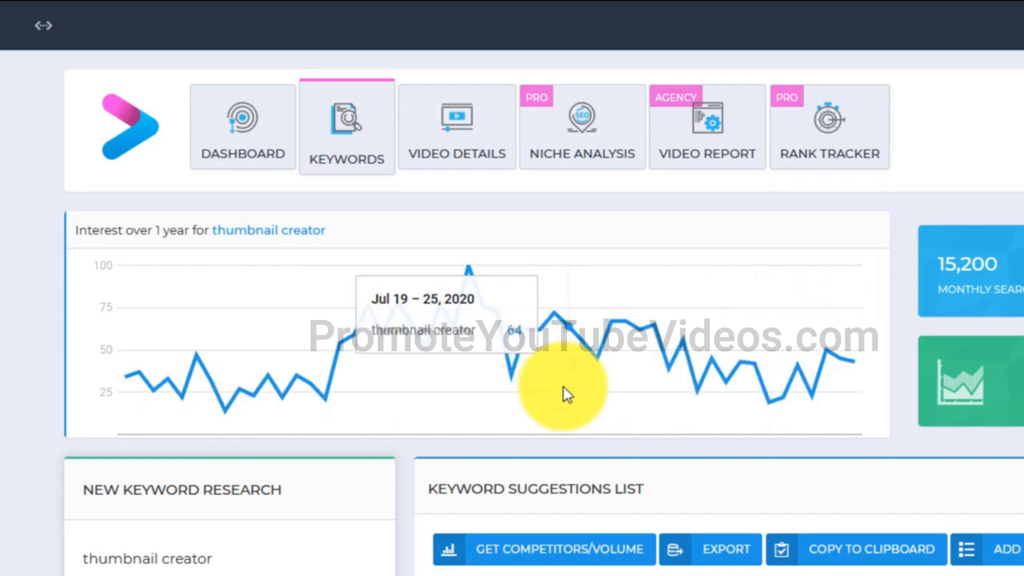
scroll(down, 3)
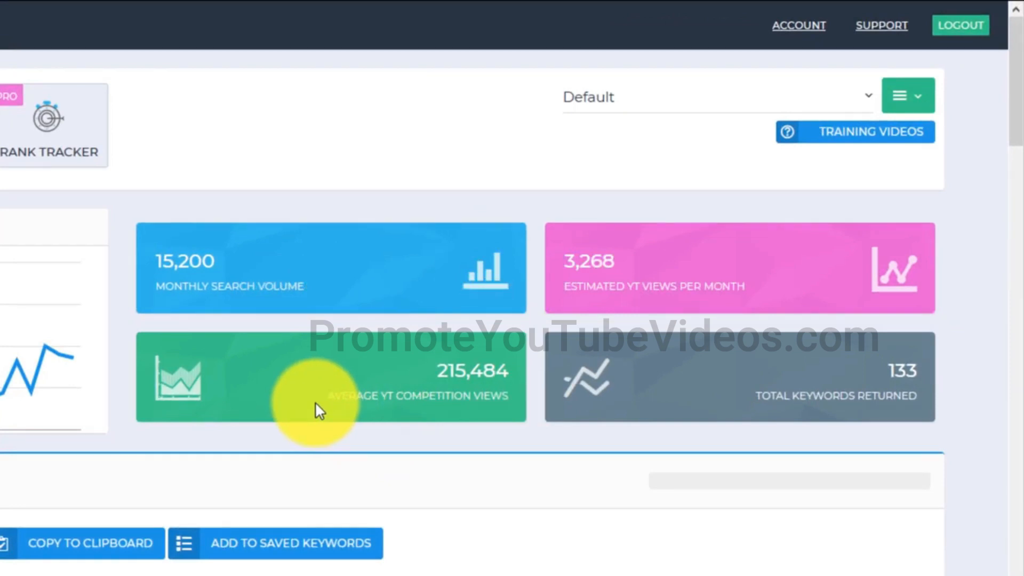
mouse_move(839, 391)
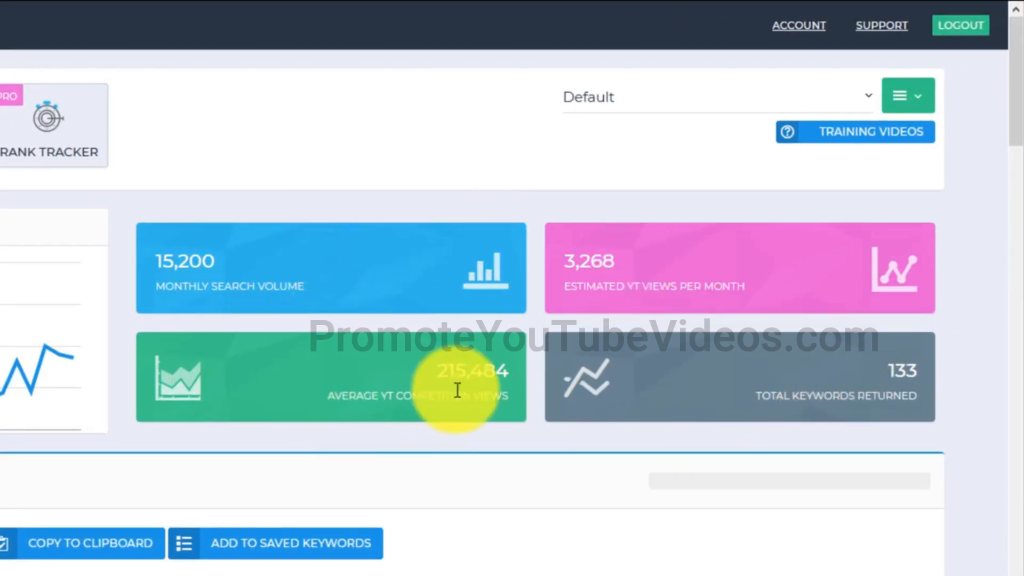
mouse_move(260, 432)
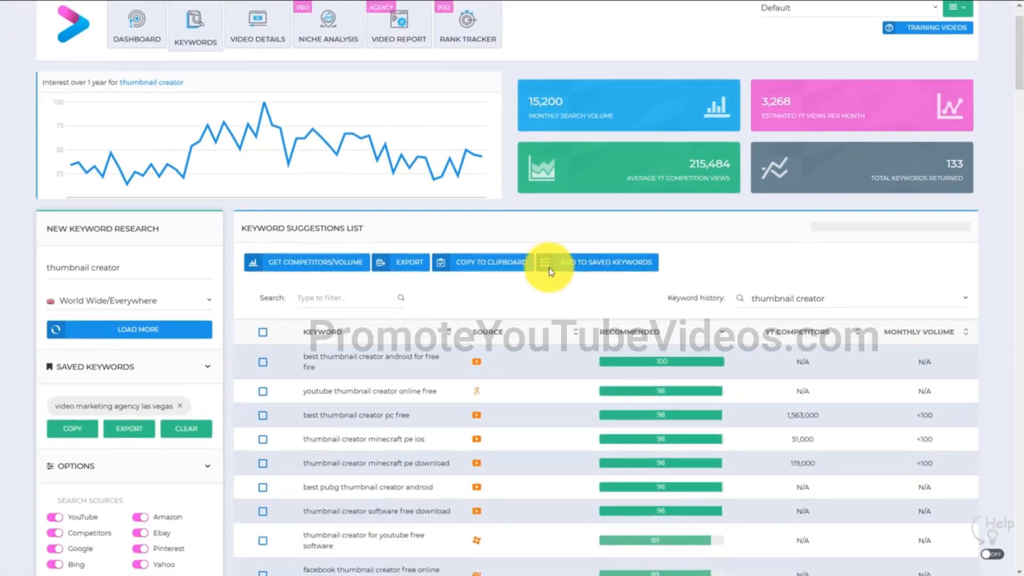
Save 'best thumbnail creator android for free fire' and 'youtube thumbnail creator online free' as keywords.
scroll(down, 3)
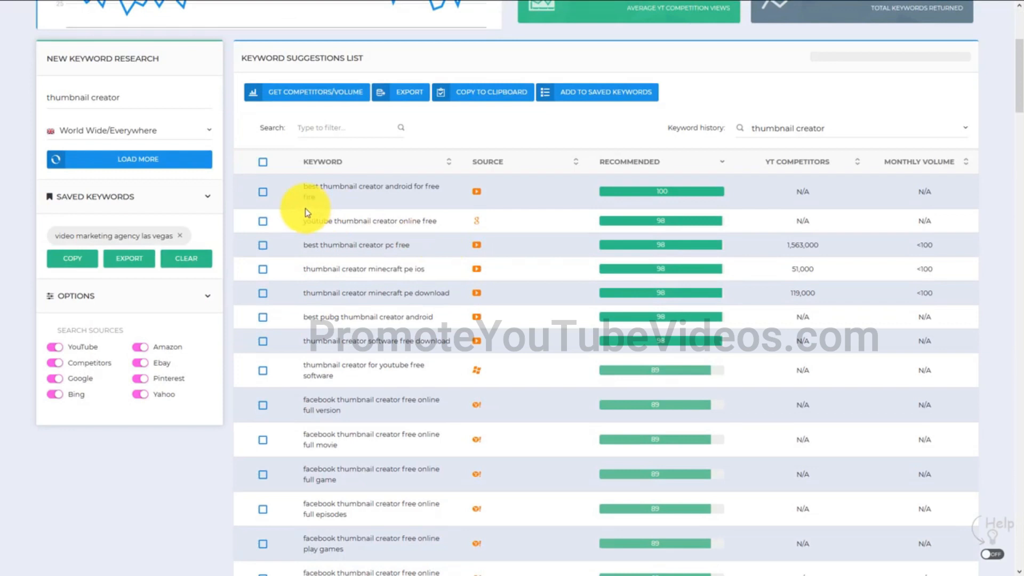
mouse_move(274, 195)
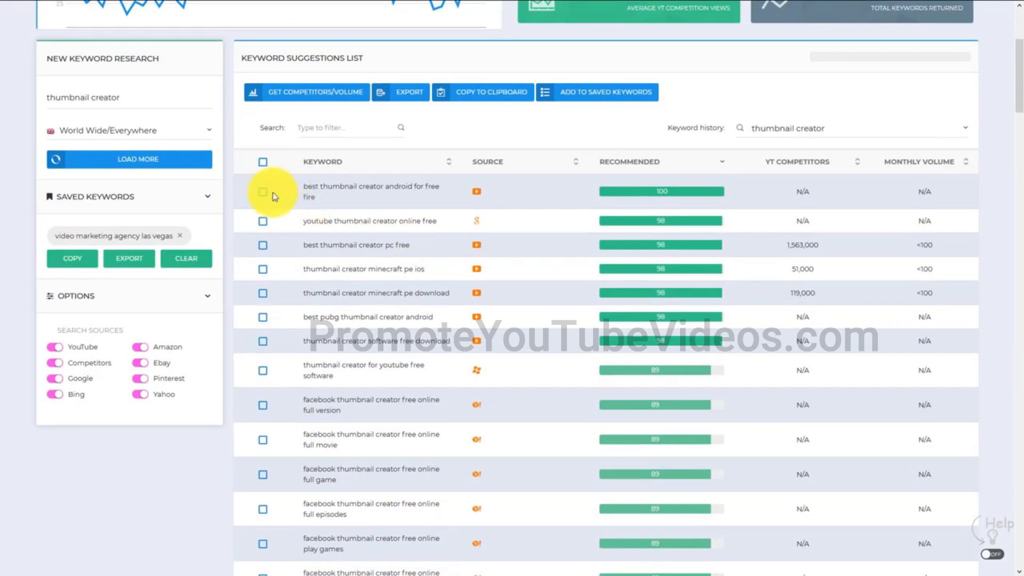
click(262, 192)
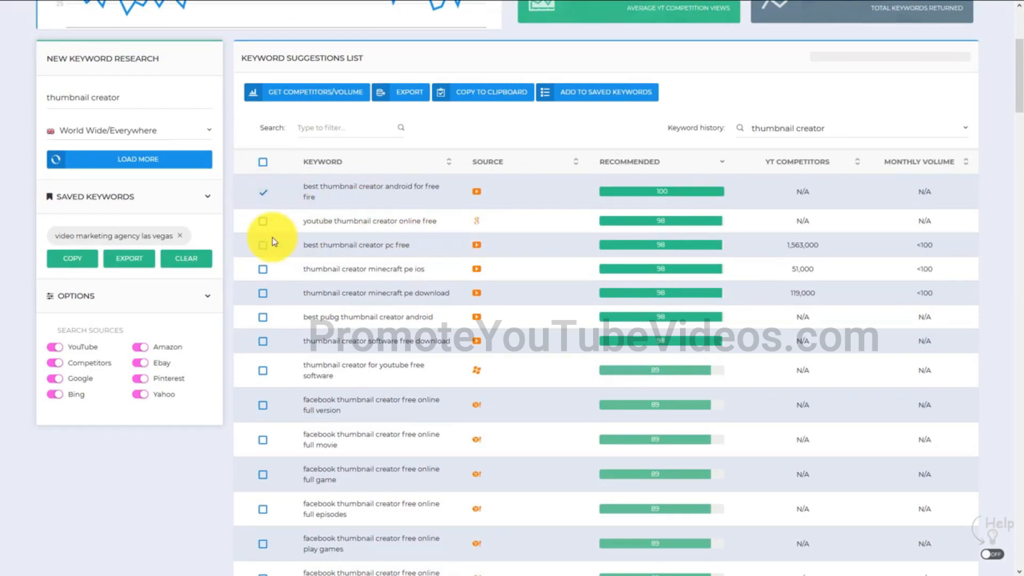
click(263, 221)
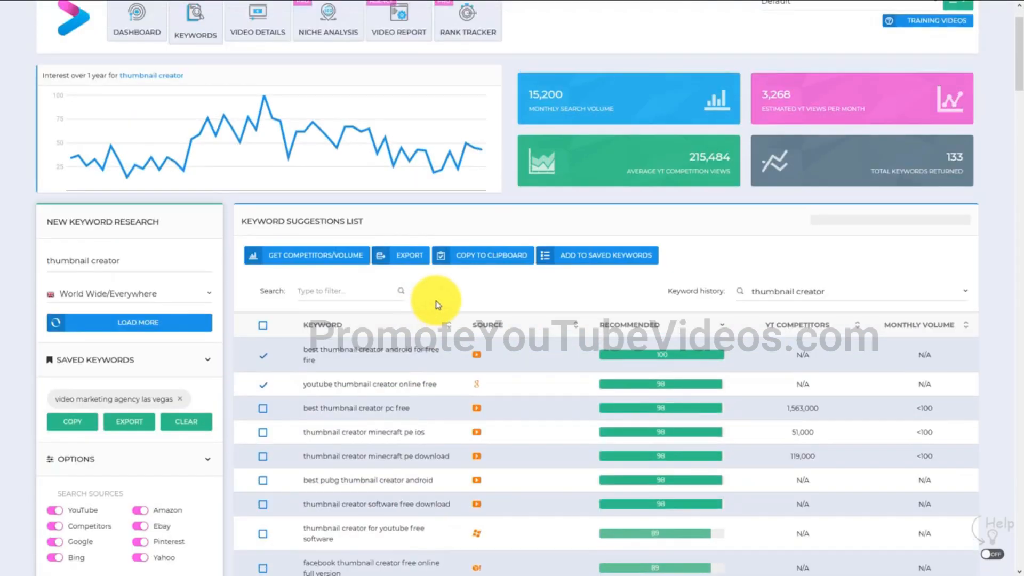
click(605, 255)
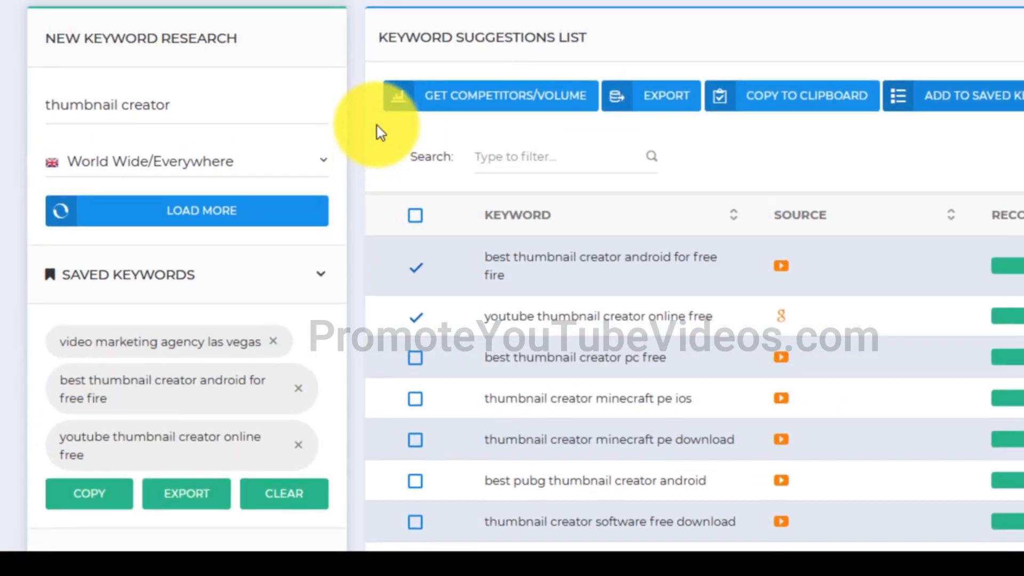
scroll(down, 3)
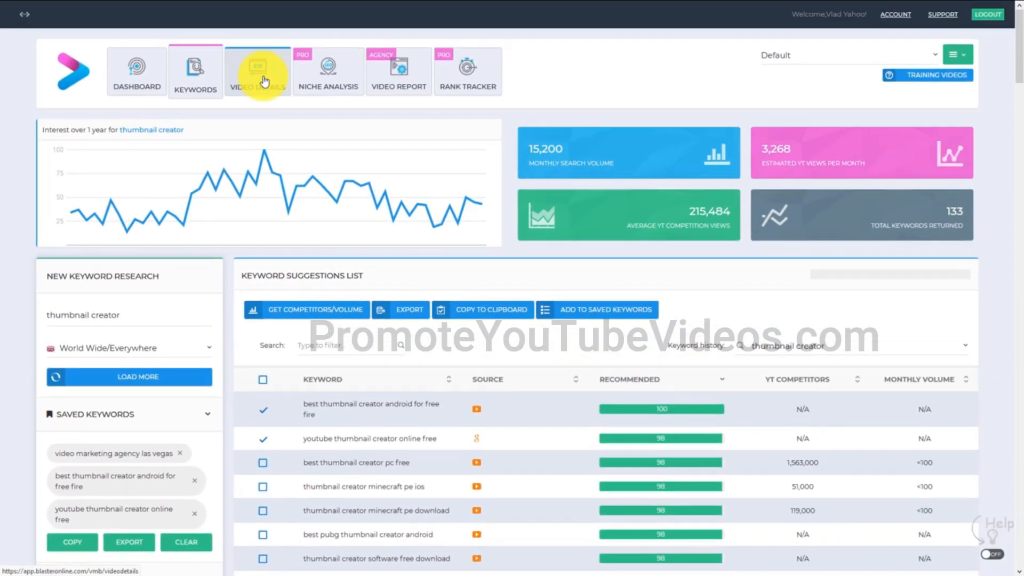
Enter English and 'video marketing, thumbnail creation' as main keywords, picking the Official Video title.
click(257, 70)
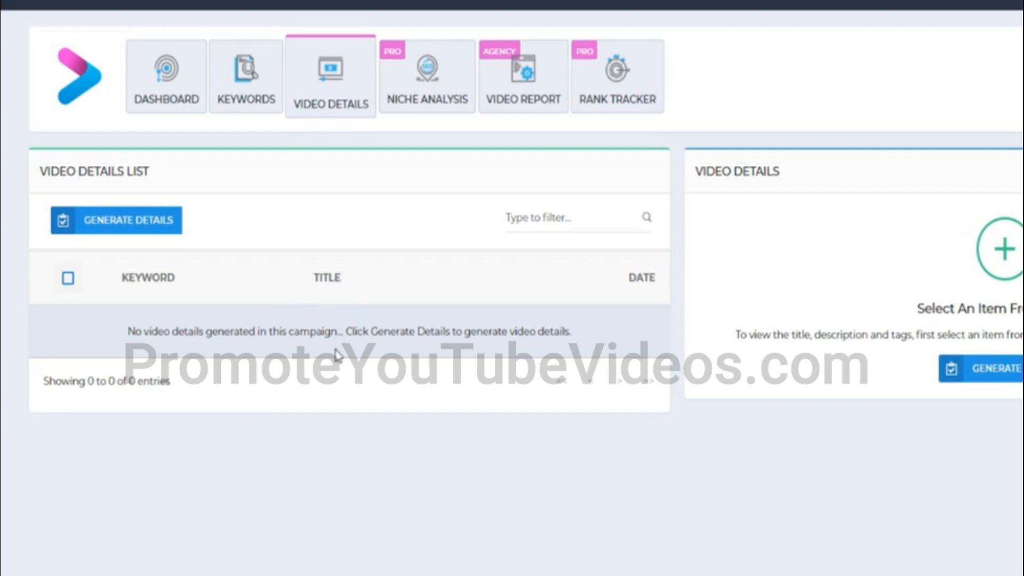
click(117, 220)
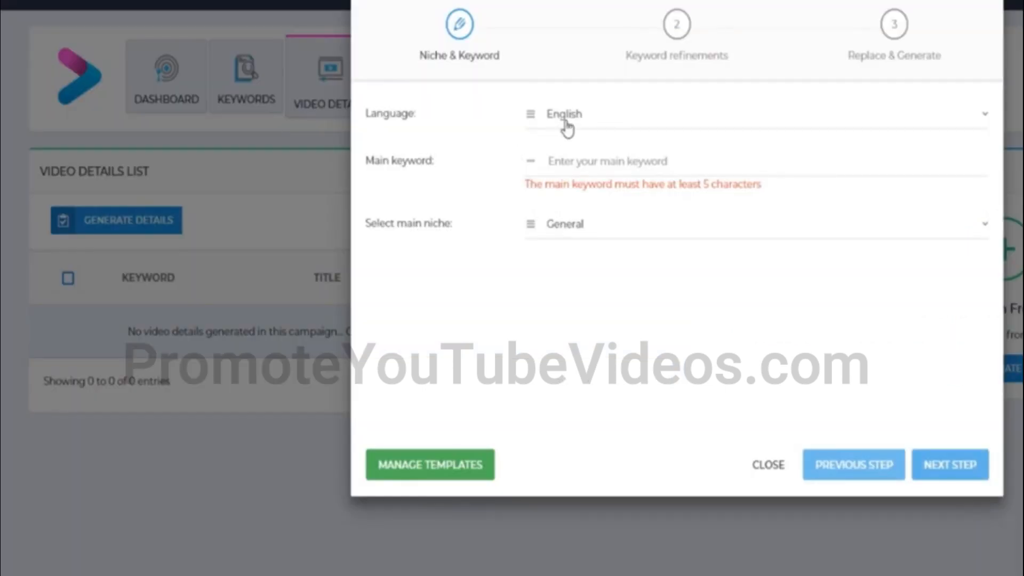
mouse_move(560, 128)
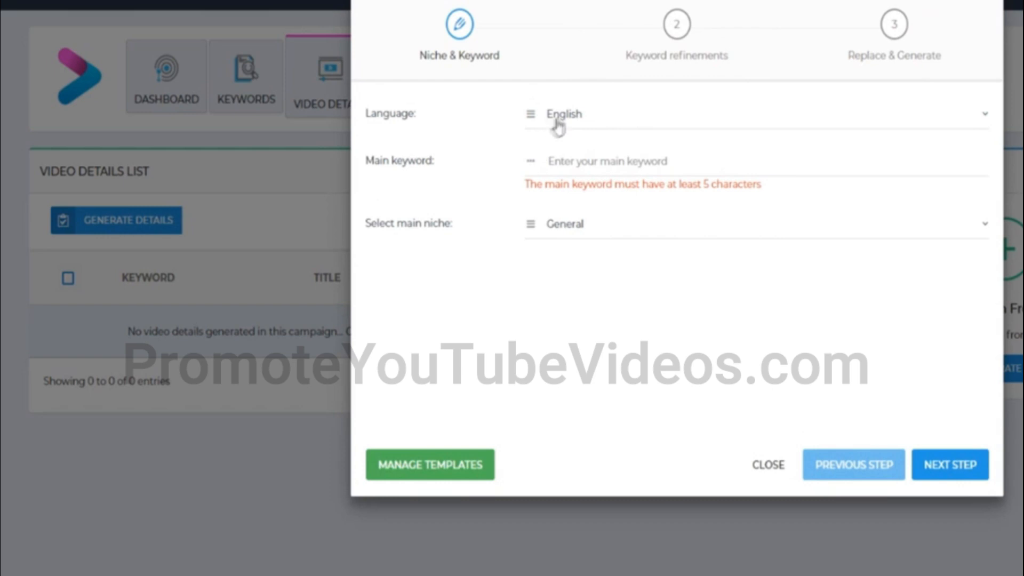
click(585, 113)
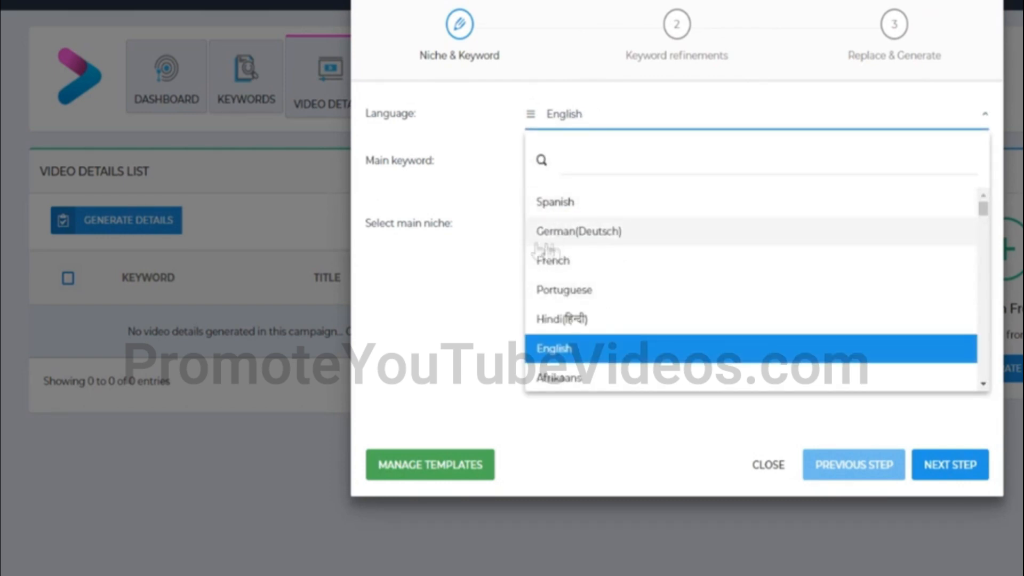
mouse_move(576, 253)
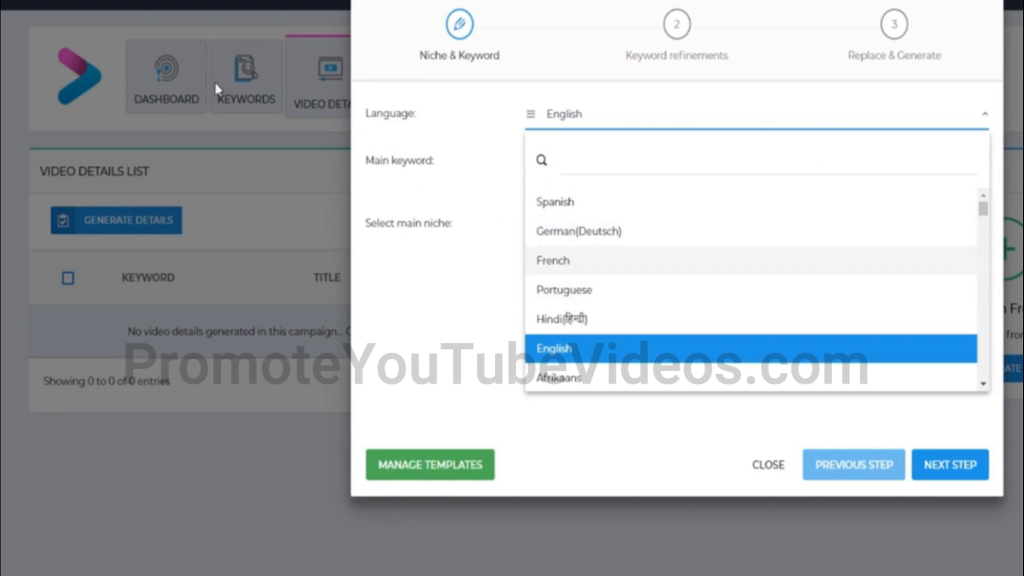
scroll(down, 3)
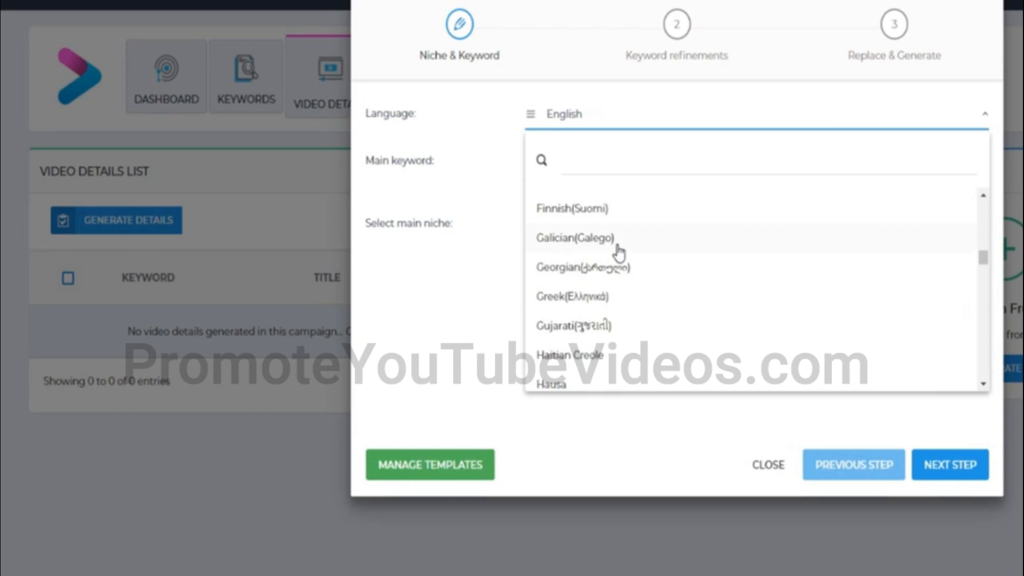
scroll(down, 3)
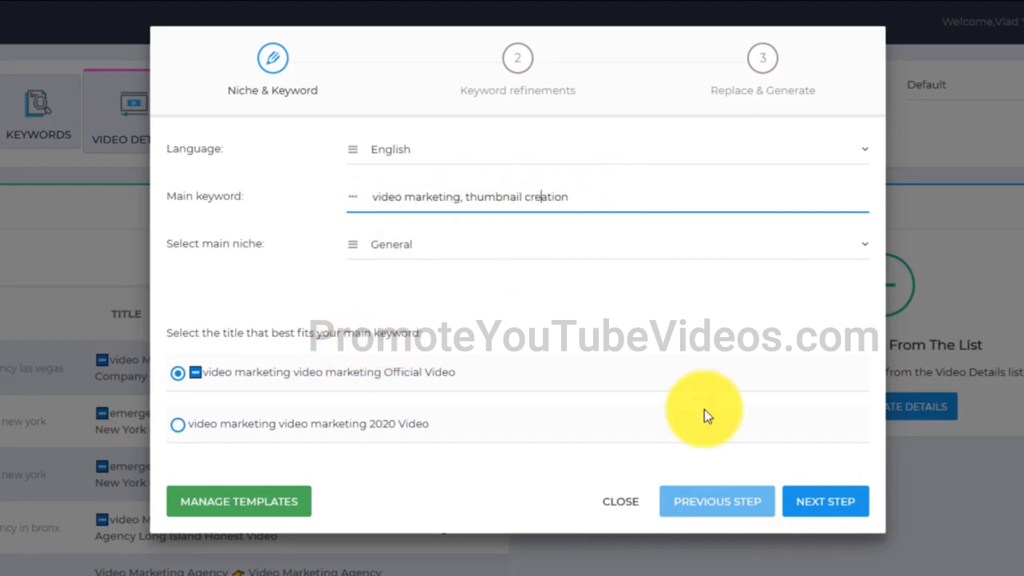
Advance the wizard to keyword refinements with five secondary keywords added.
click(826, 501)
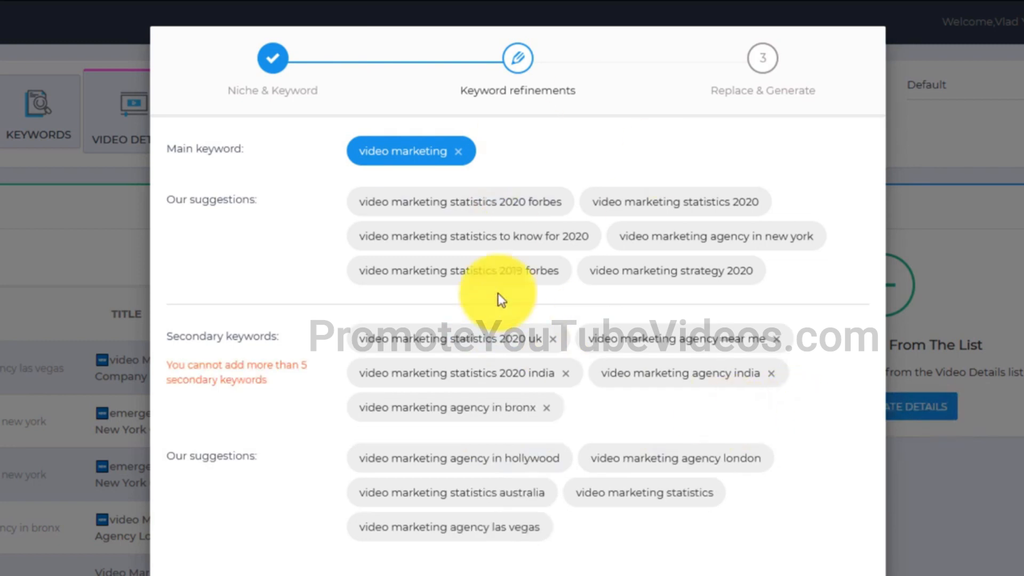
mouse_move(592, 421)
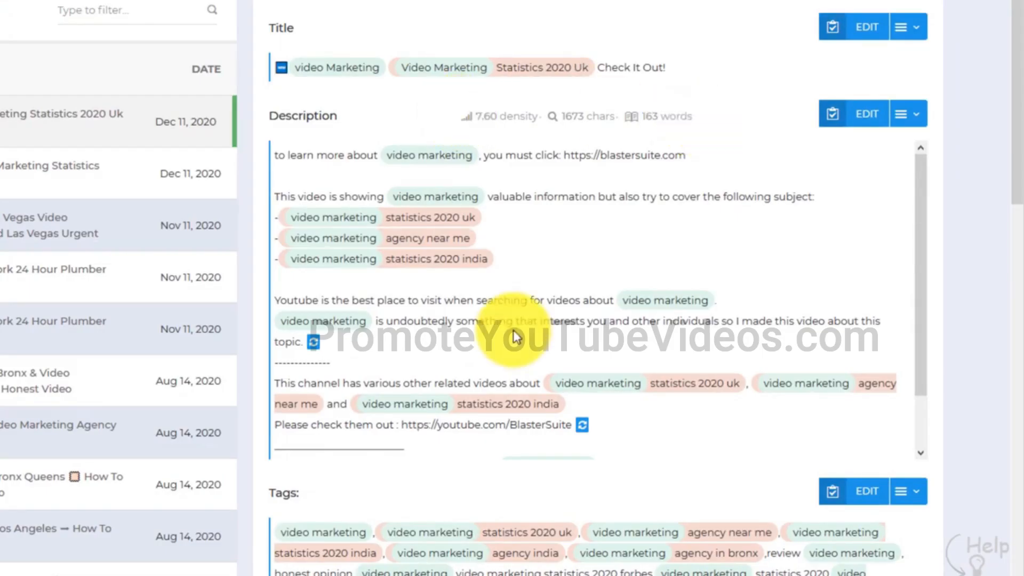
mouse_move(502, 342)
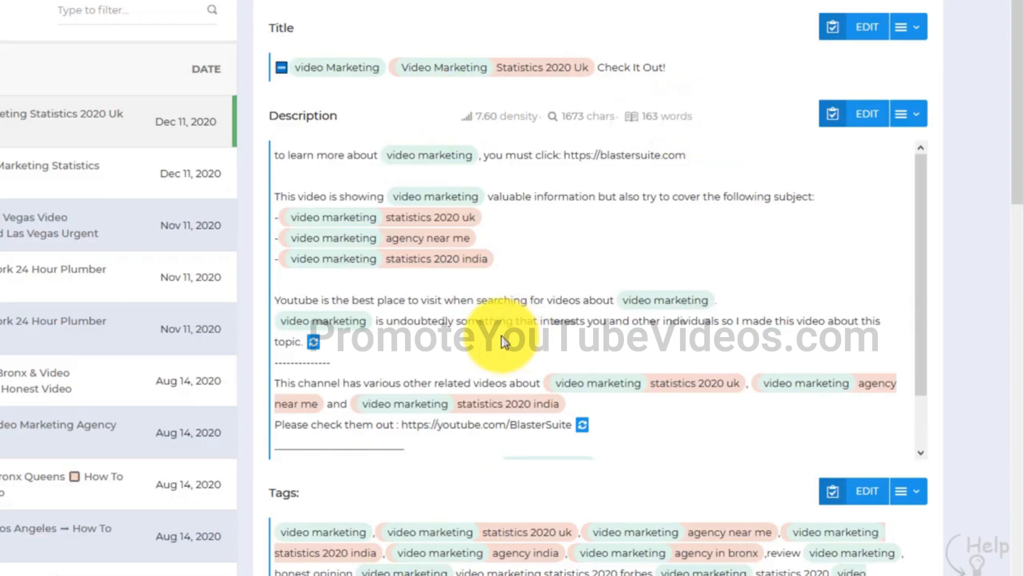
mouse_move(319, 346)
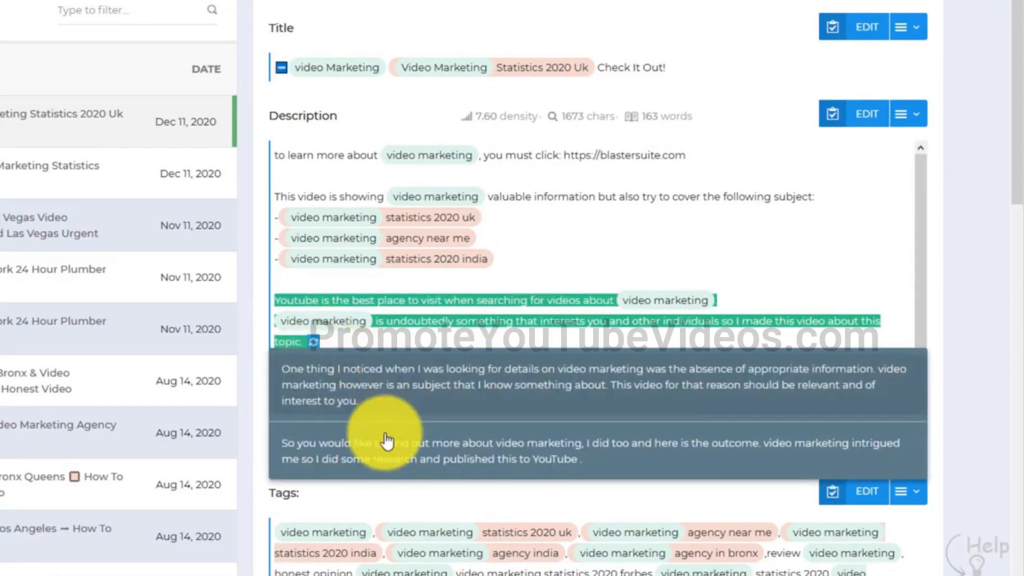
mouse_move(371, 454)
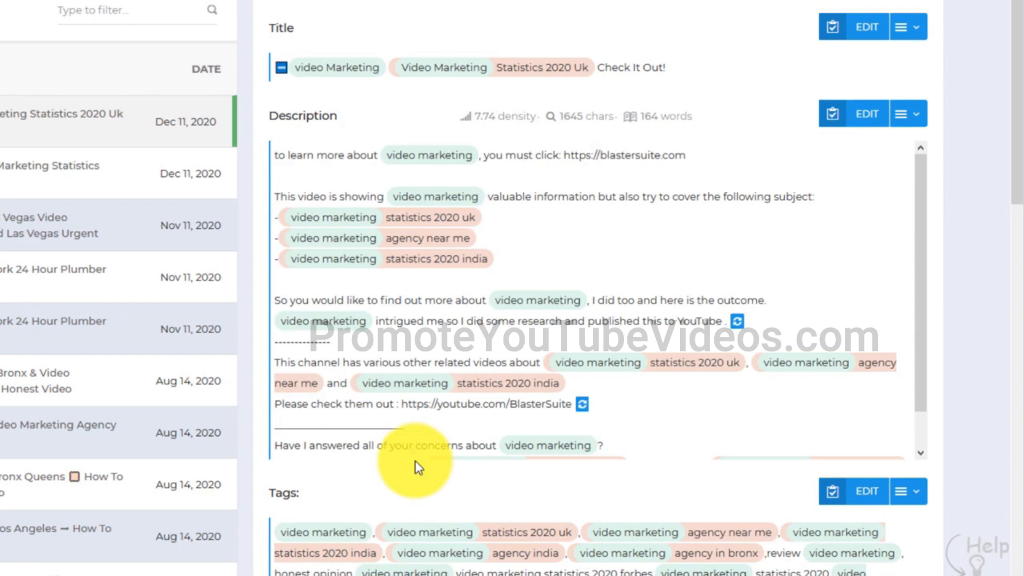
mouse_move(550, 281)
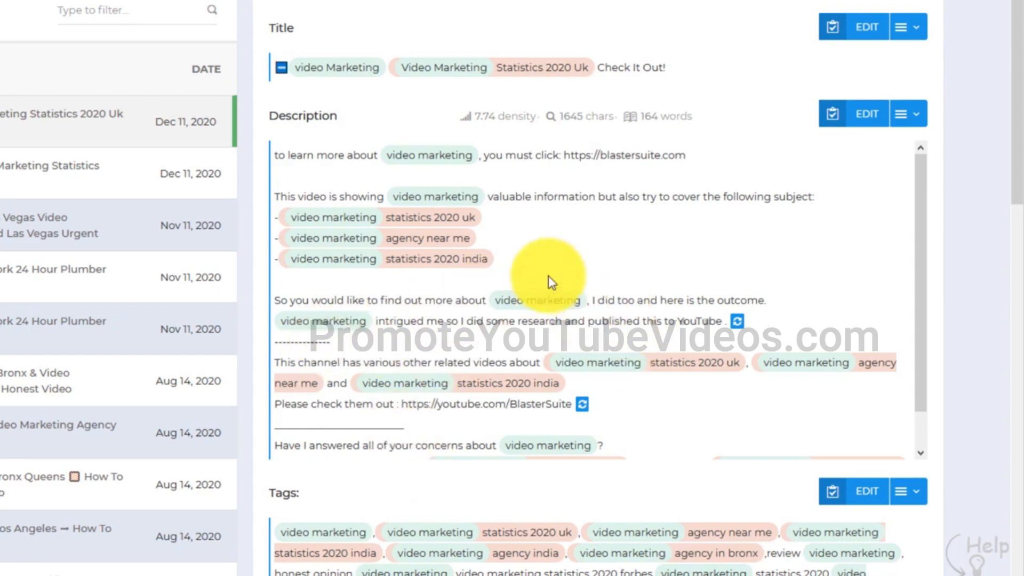
mouse_move(369, 6)
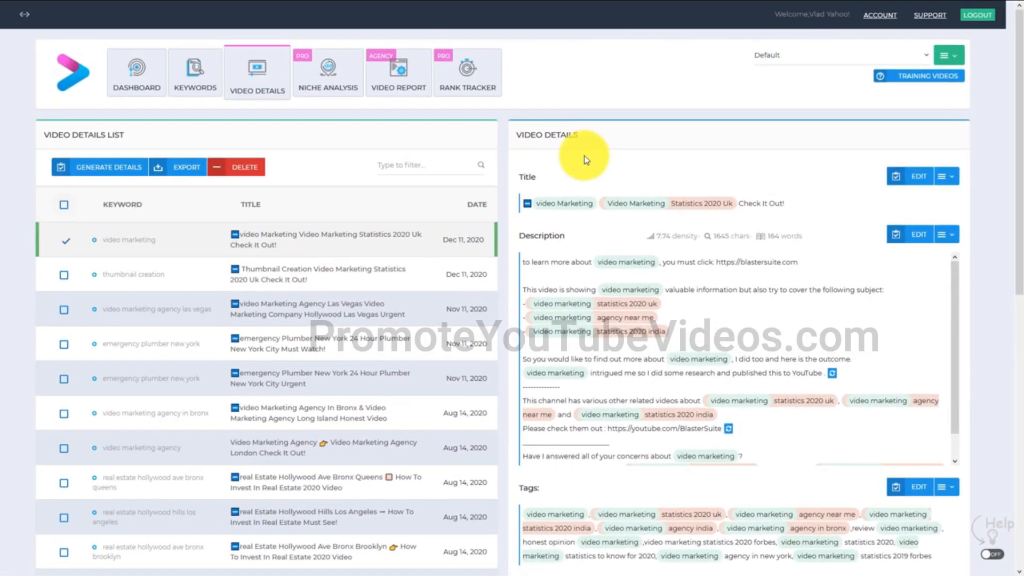
Open the Niche Analysis page and its analysis history.
click(327, 72)
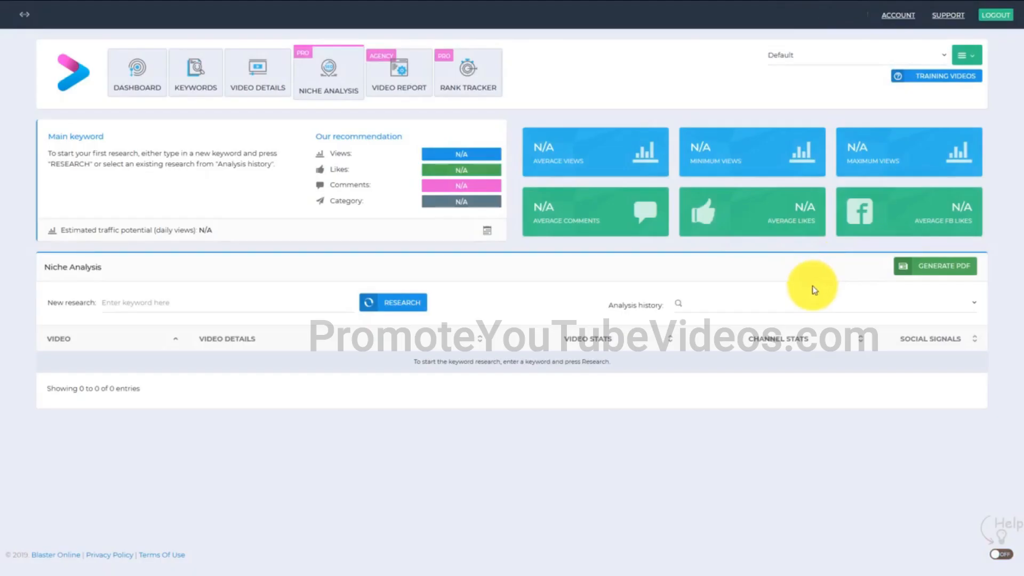
mouse_move(783, 319)
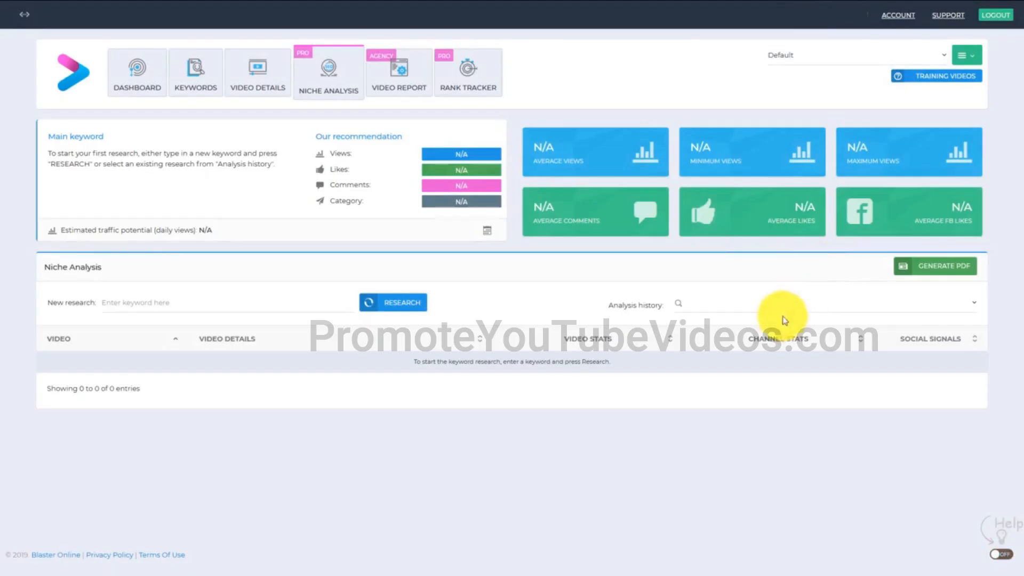
mouse_move(779, 322)
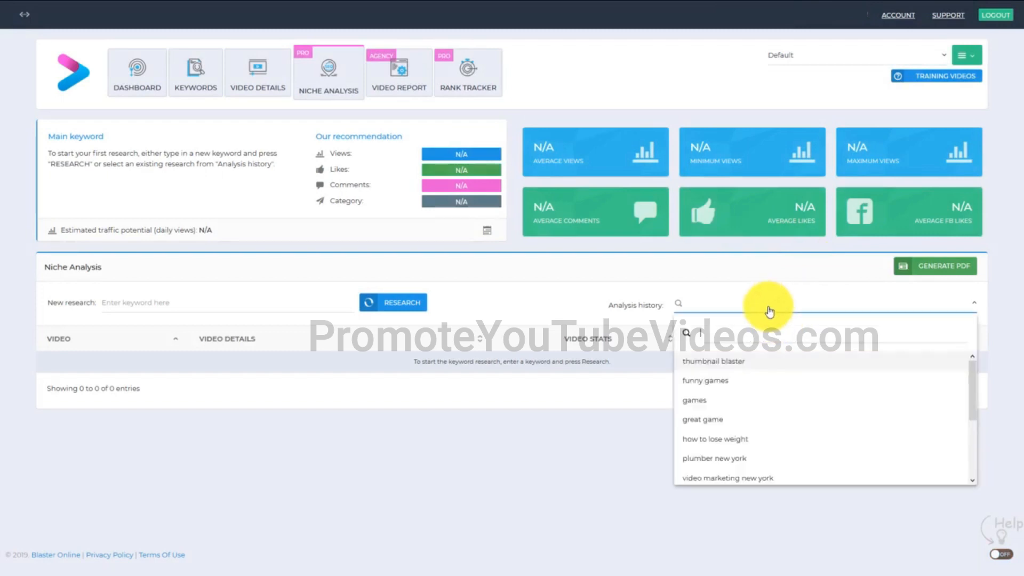
Load the saved 'thumbnail blaster' analysis and scroll its scored competitor videos.
click(713, 361)
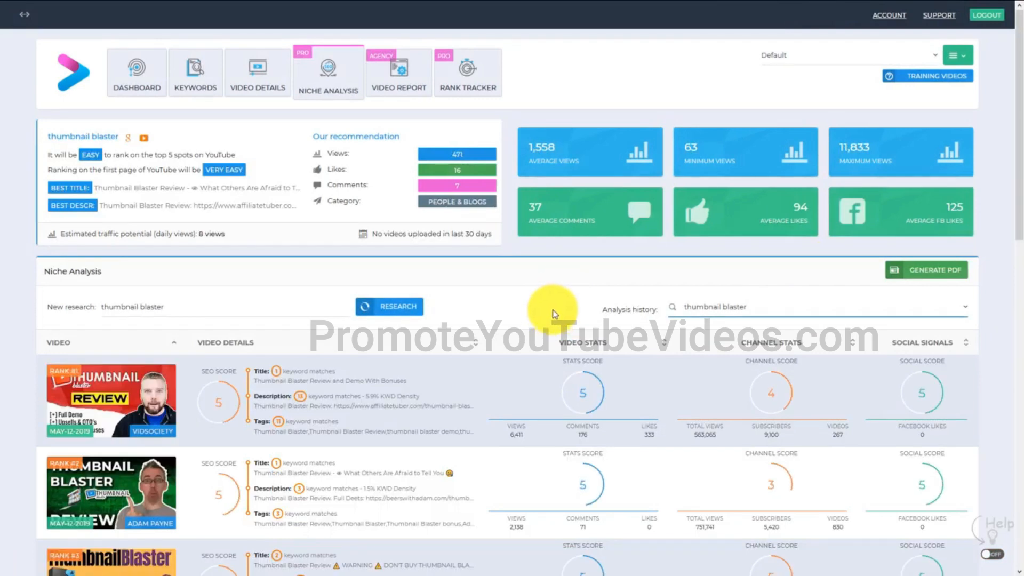
scroll(down, 3)
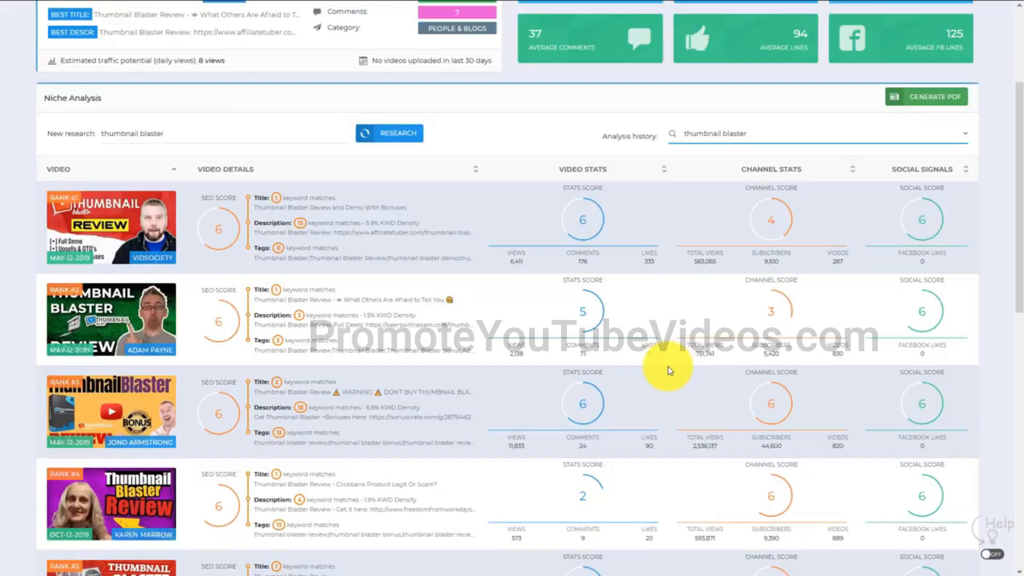
scroll(down, 3)
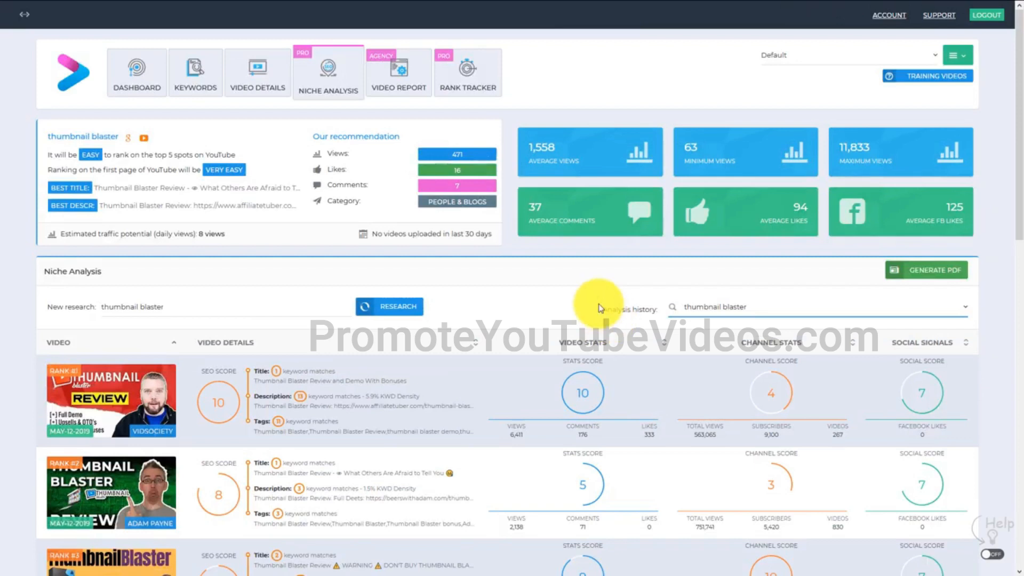
mouse_move(549, 294)
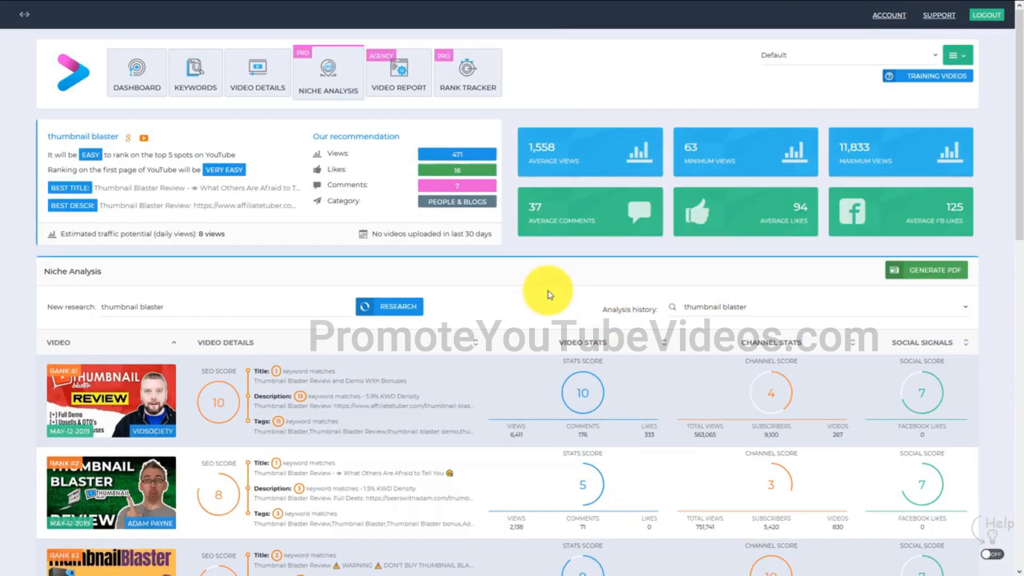
mouse_move(548, 294)
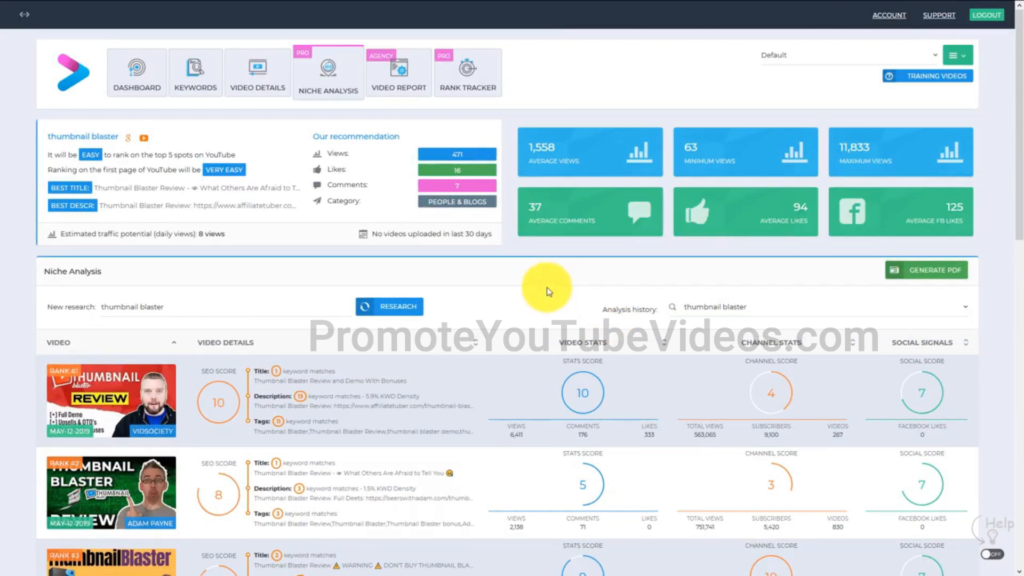
mouse_move(529, 297)
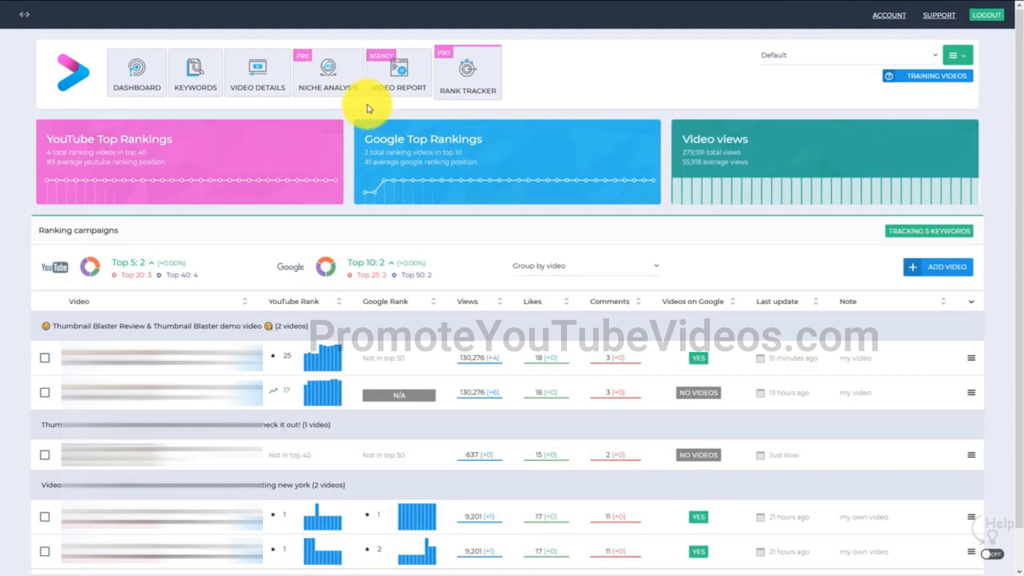
mouse_move(359, 80)
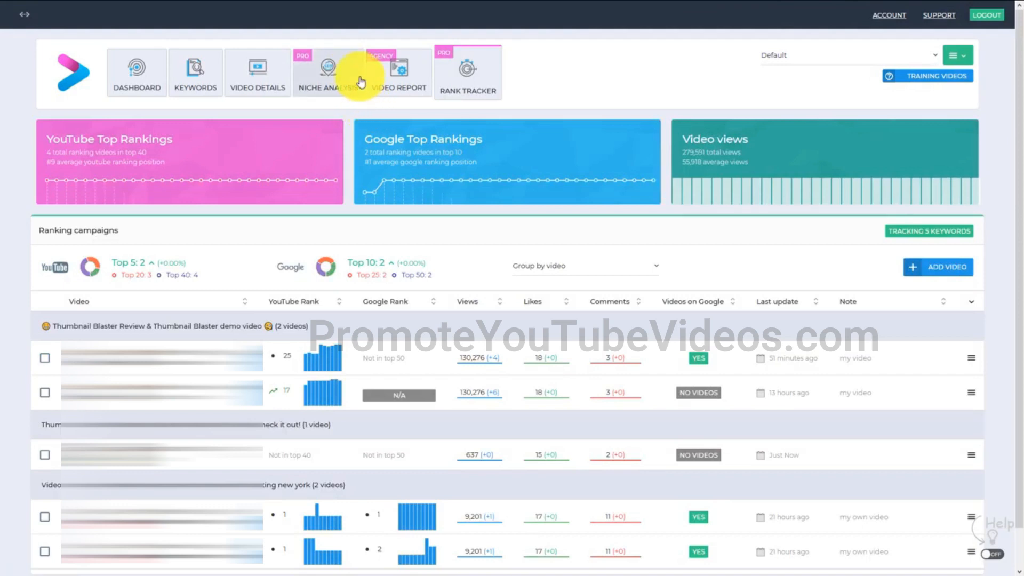
mouse_move(350, 70)
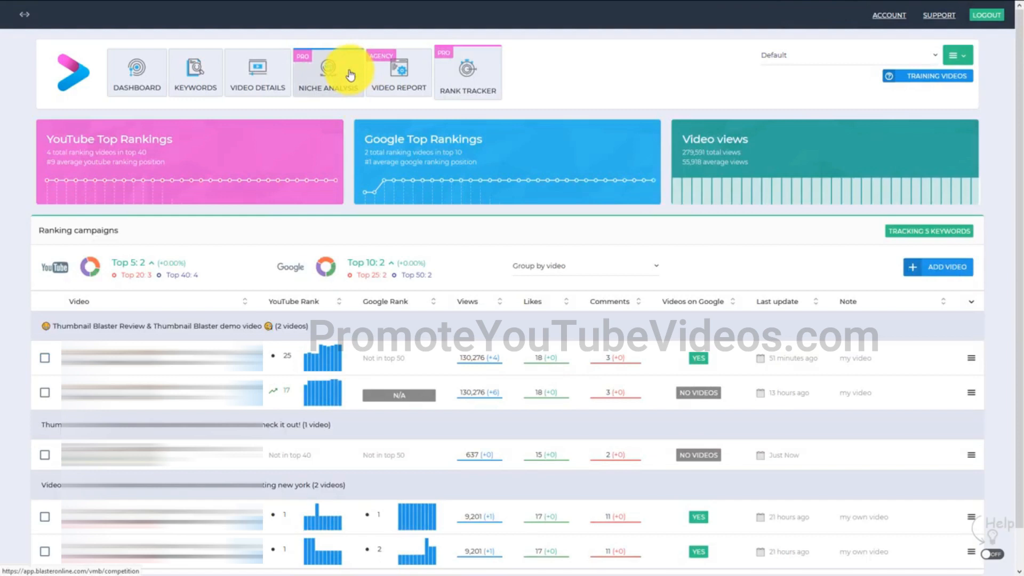
Open the Video Report page.
click(398, 72)
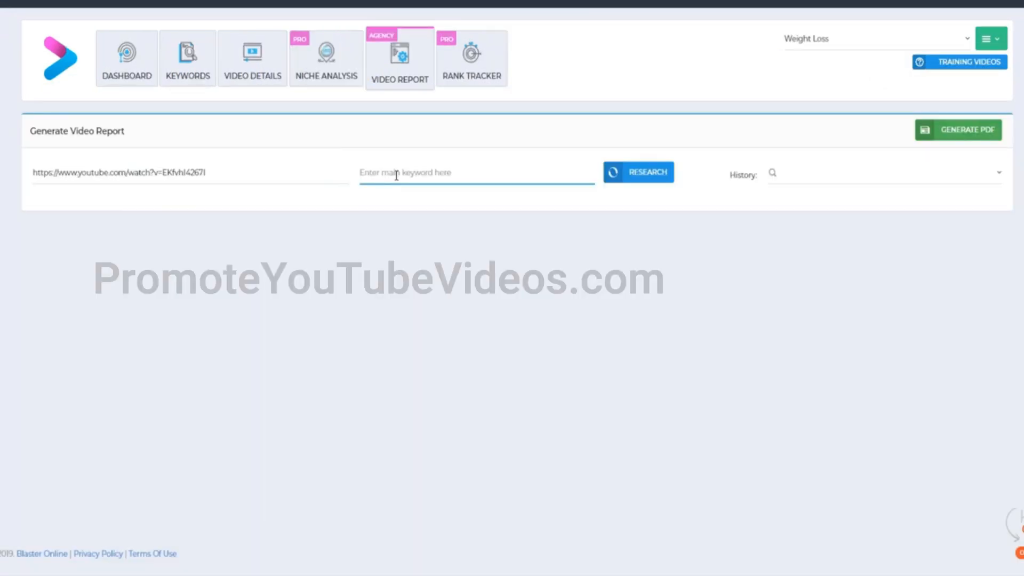
Generate the Video SEO Report and show its Video issues, like missing cards and end screens.
click(638, 172)
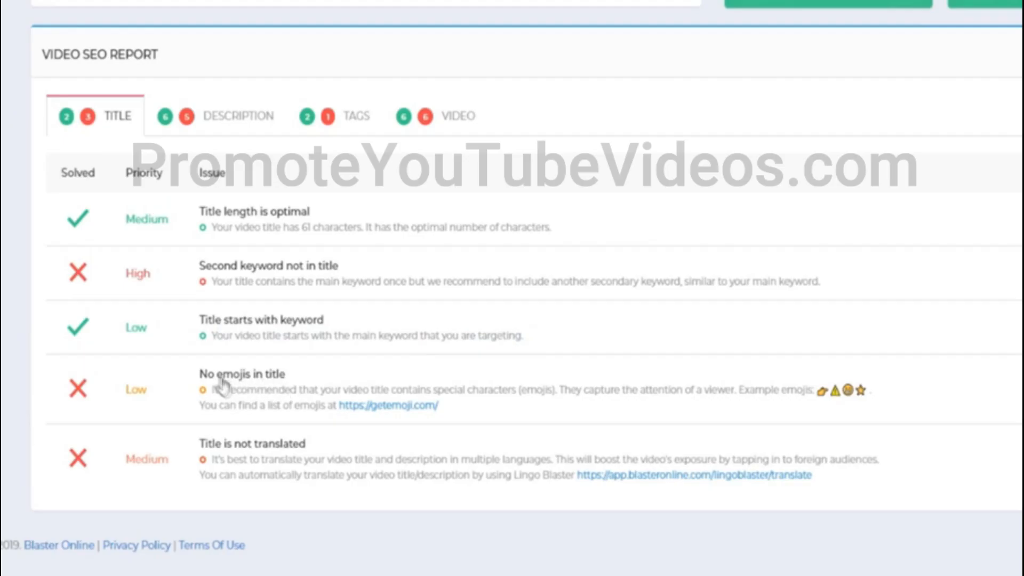
mouse_move(438, 390)
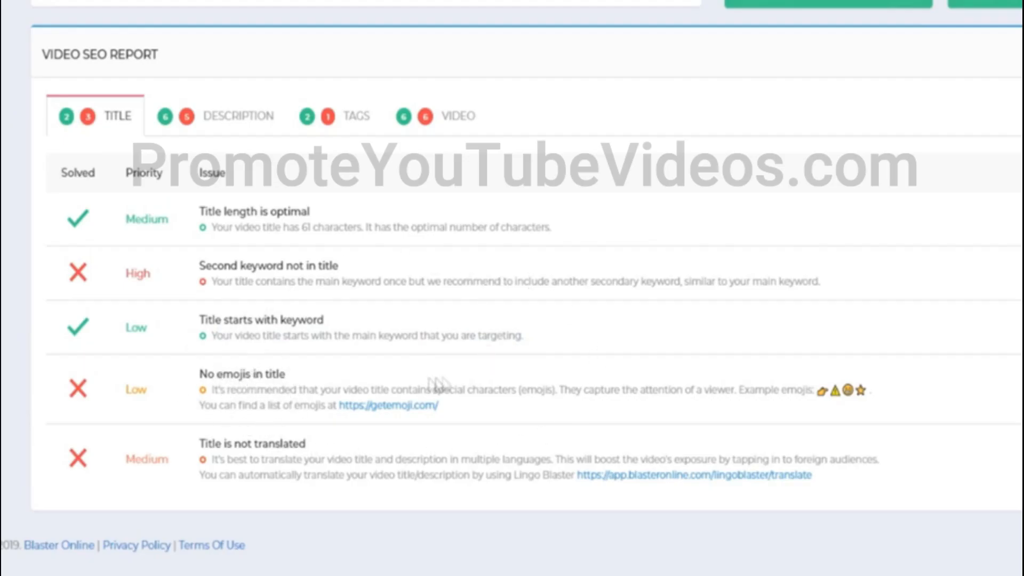
mouse_move(440, 326)
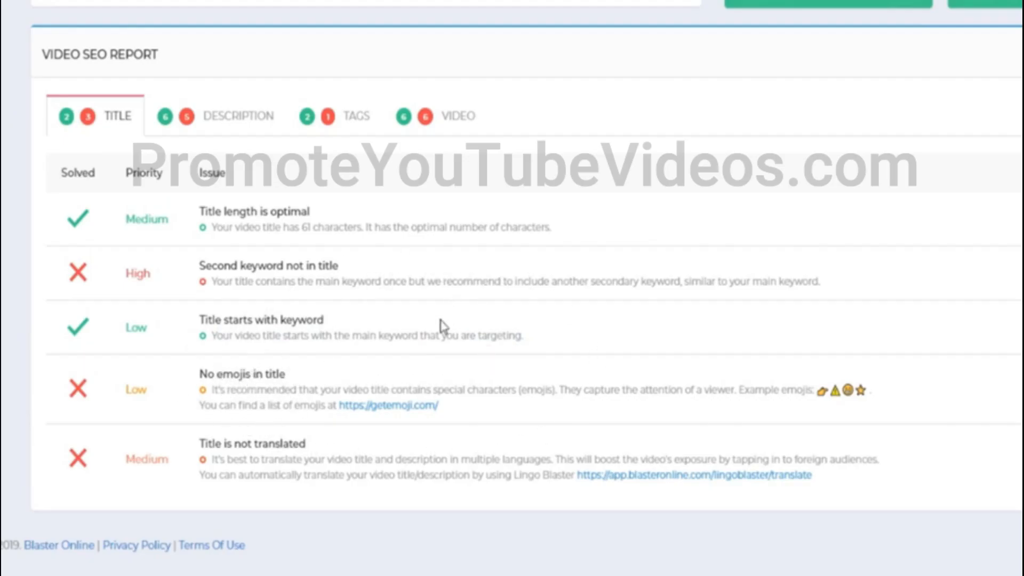
mouse_move(368, 351)
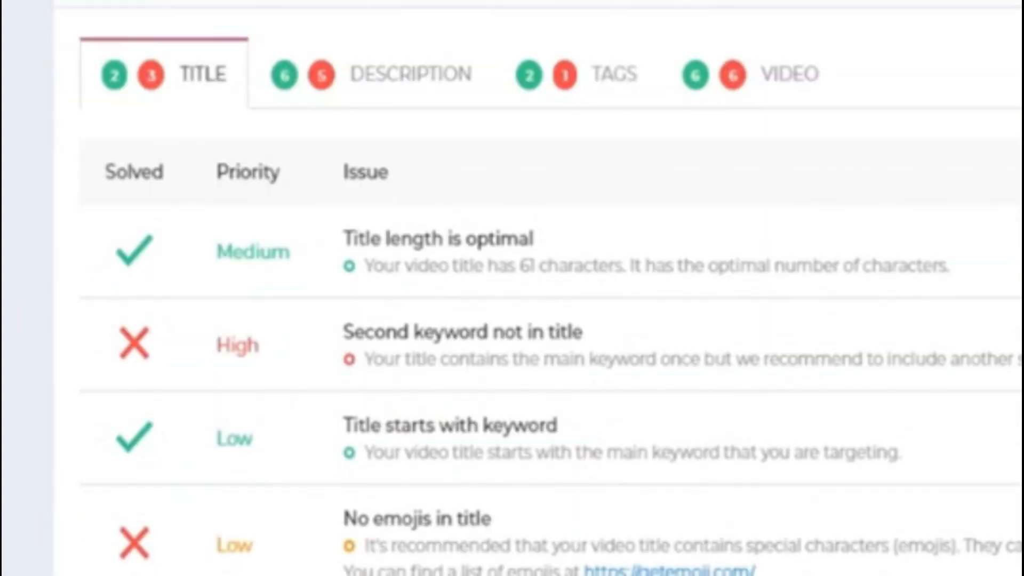
click(787, 74)
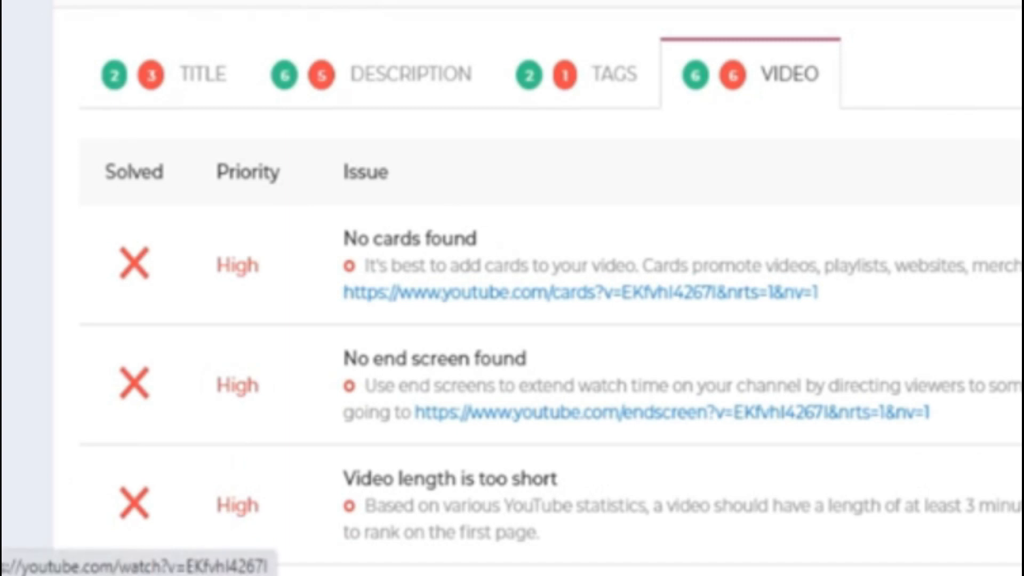